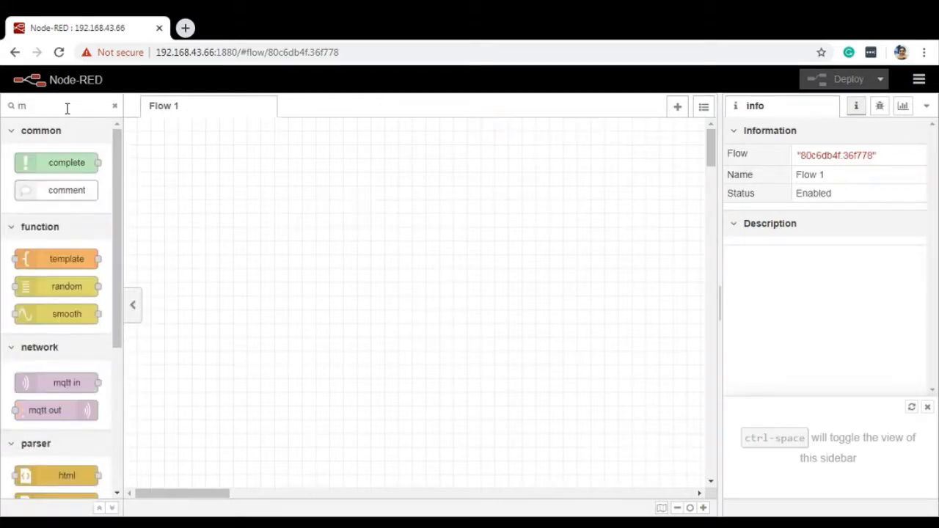
Clear the palette filter and bring up Manage palette on its Install section.
{"action": "type", "text": "ysql"}
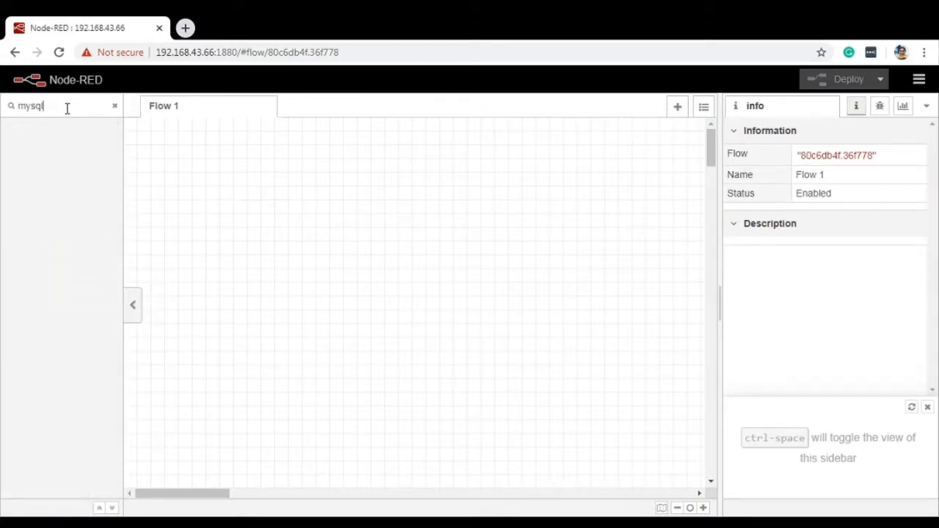
{"action": "left_click", "coordinate": [114, 105]}
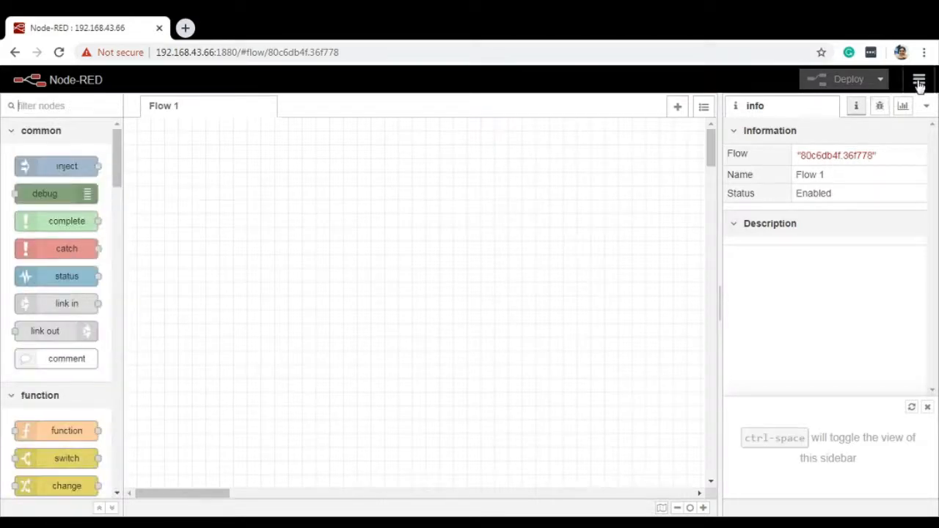
{"action": "left_click", "coordinate": [919, 79]}
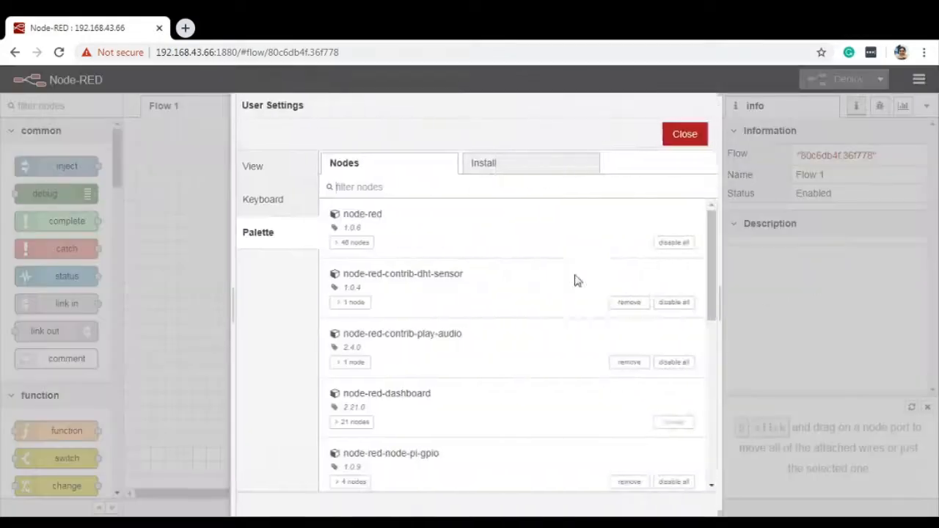
{"action": "left_click", "coordinate": [484, 162]}
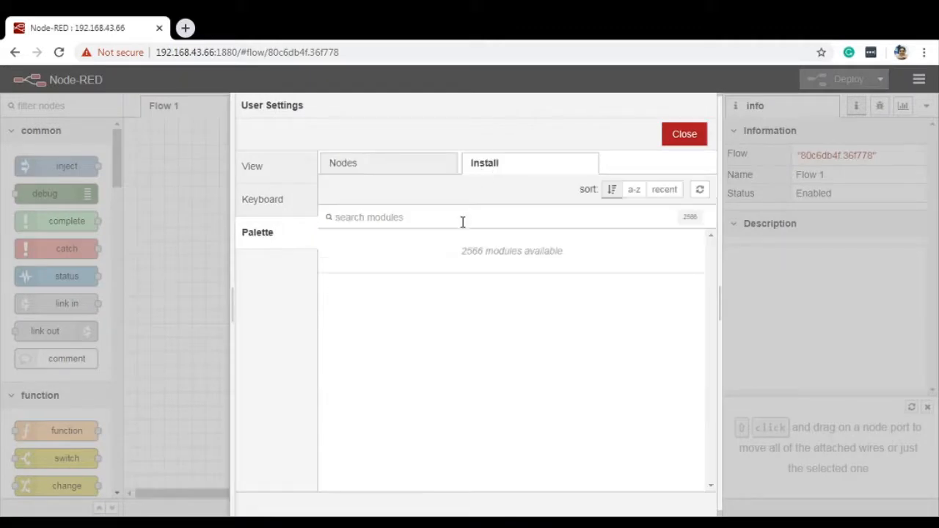
Search 'mysql' and install the node-red-node-mysql package, dismissing the nodes-added notice.
{"action": "type", "text": "mysql"}
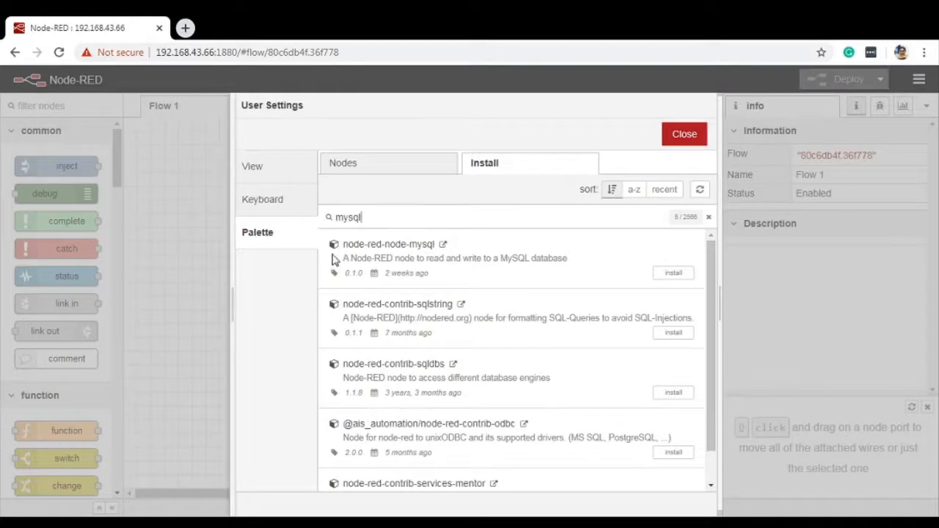
{"action": "mouse_move", "coordinate": [409, 255]}
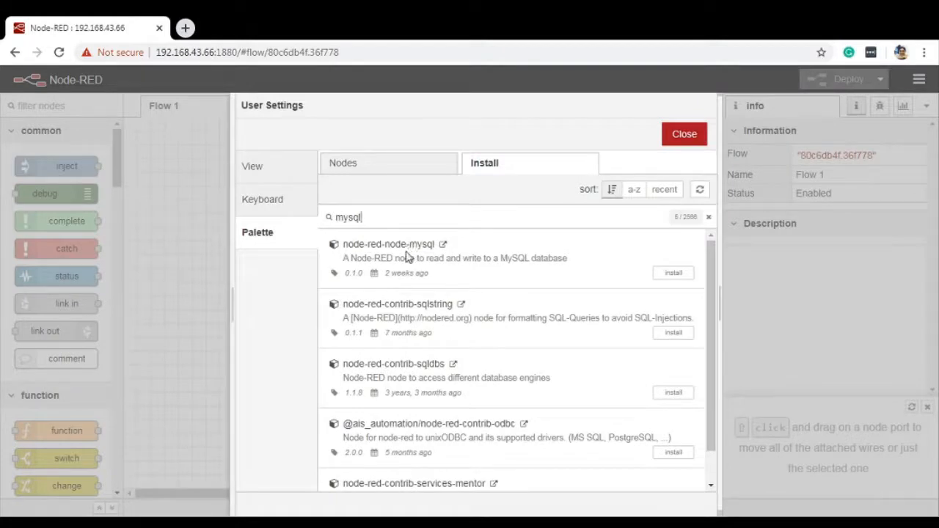
{"action": "mouse_move", "coordinate": [672, 273]}
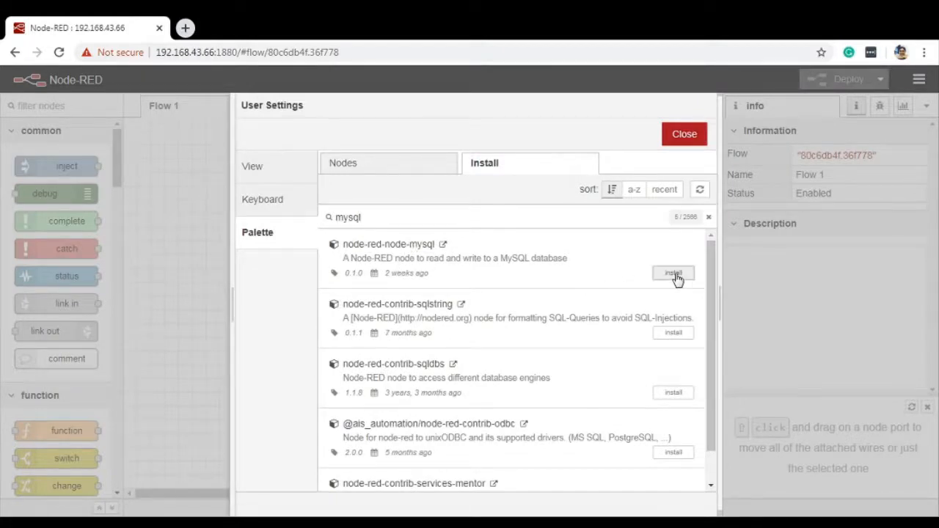
{"action": "left_click", "coordinate": [672, 273]}
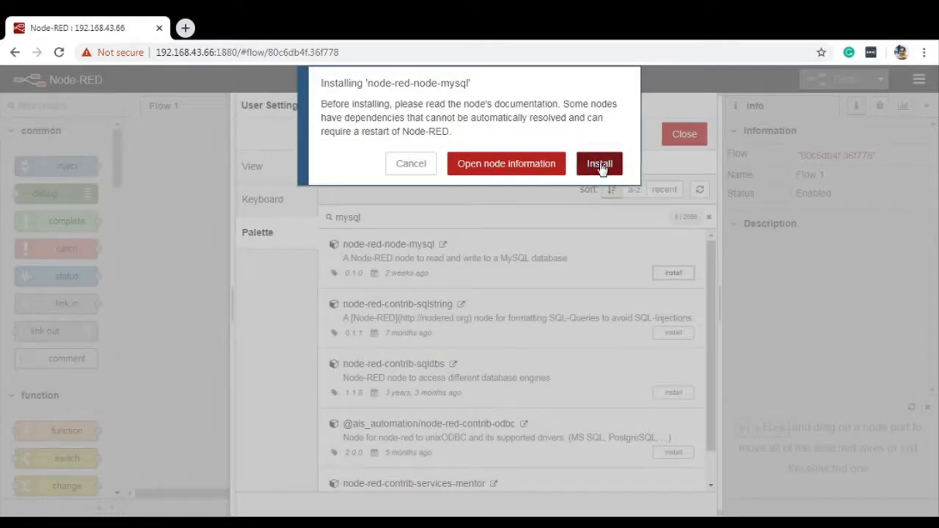
{"action": "left_click", "coordinate": [599, 162]}
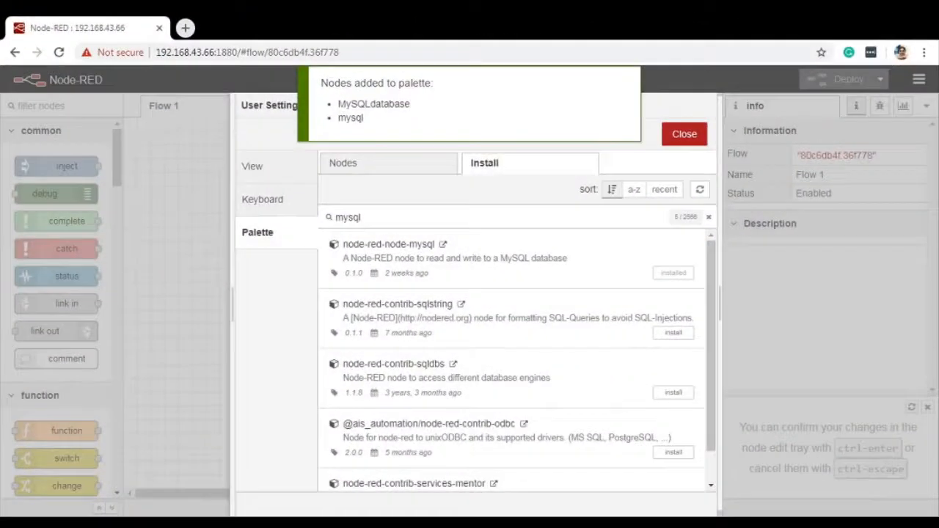
{"action": "left_click", "coordinate": [684, 134]}
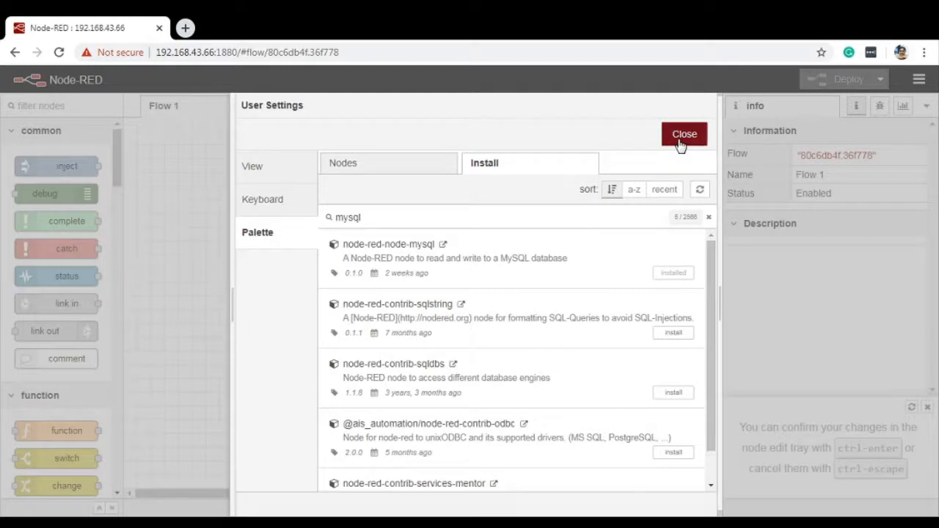
Close User Settings, filter the palette for 'mysql' and drop a mysql node onto Flow 1.
{"action": "left_click", "coordinate": [684, 134]}
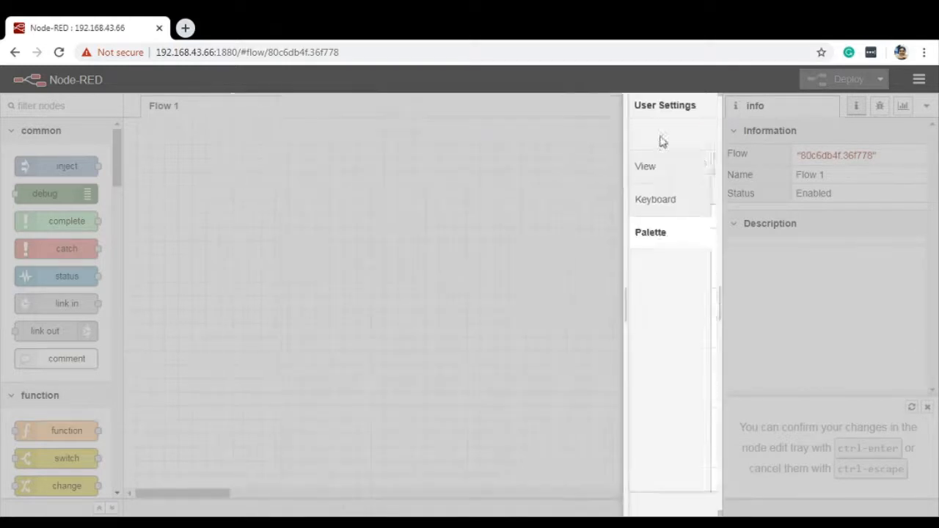
{"action": "type", "text": "m"}
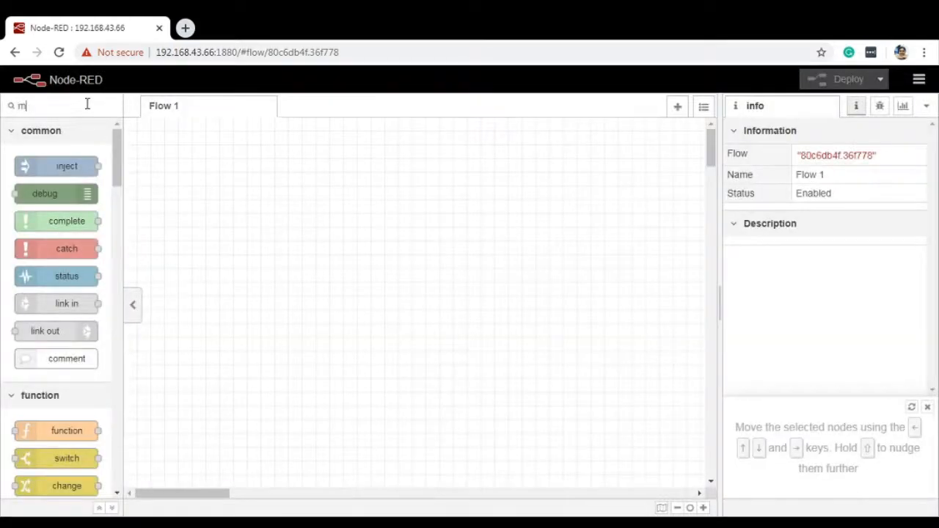
{"action": "type", "text": "ysql"}
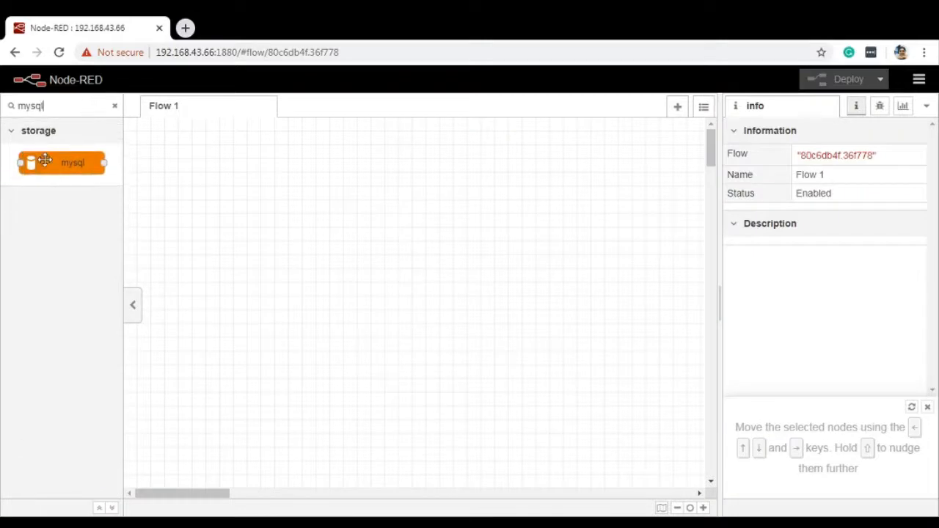
{"action": "mouse_move", "coordinate": [62, 161]}
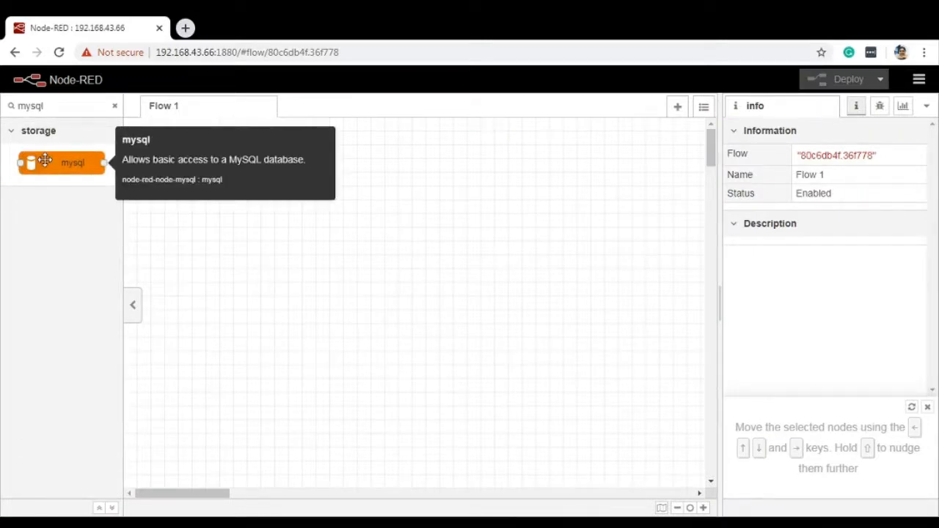
{"action": "left_click_drag", "start_coordinate": [62, 161], "coordinate": [344, 226]}
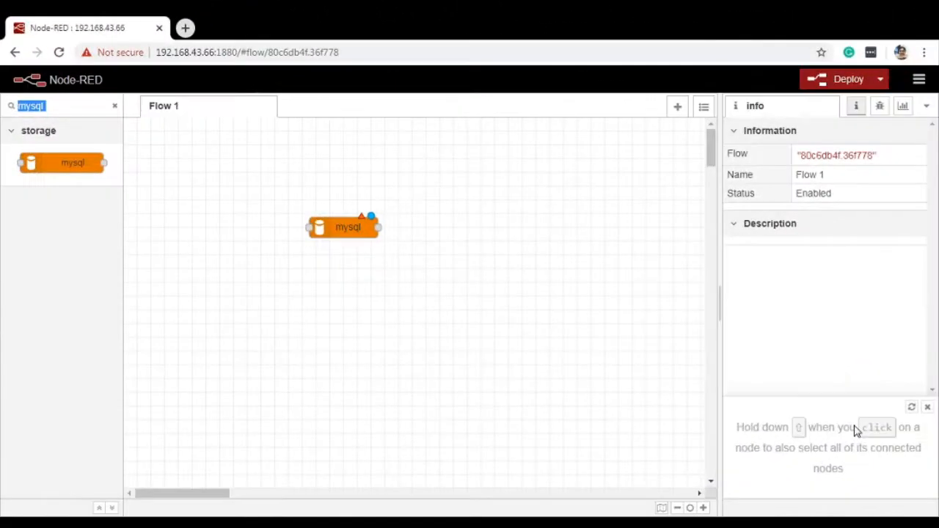
{"action": "mouse_move", "coordinate": [791, 431]}
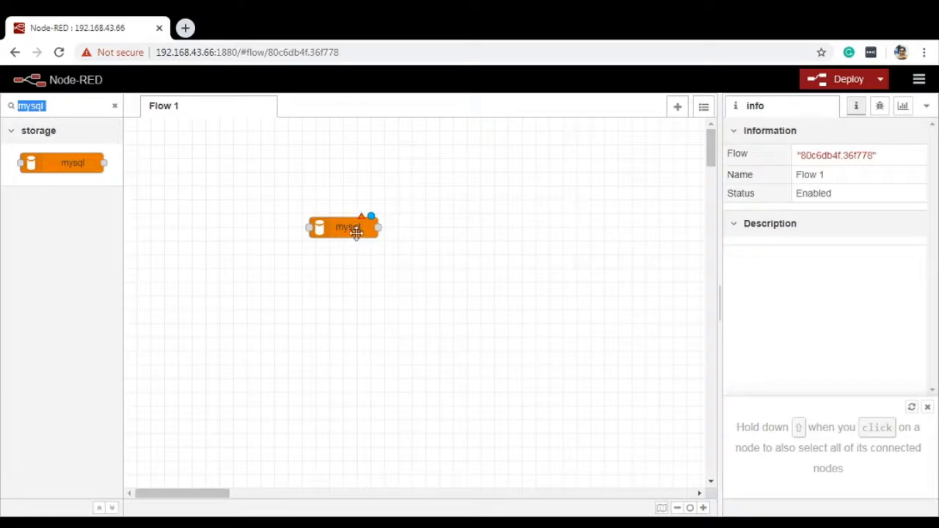
Add a MySQL config for the node: host 127.0.0.1, port 3306, user pi, database exampledb.
{"action": "double_click", "coordinate": [345, 226]}
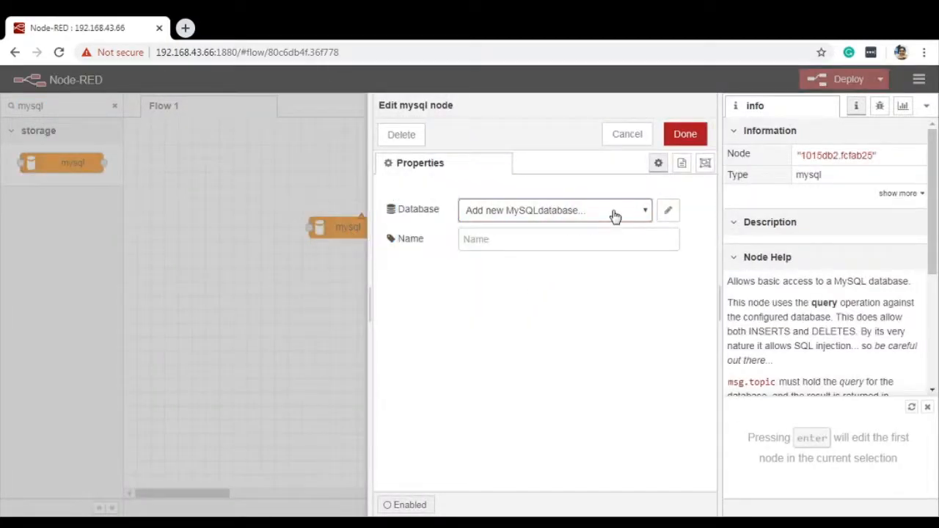
{"action": "mouse_move", "coordinate": [622, 232]}
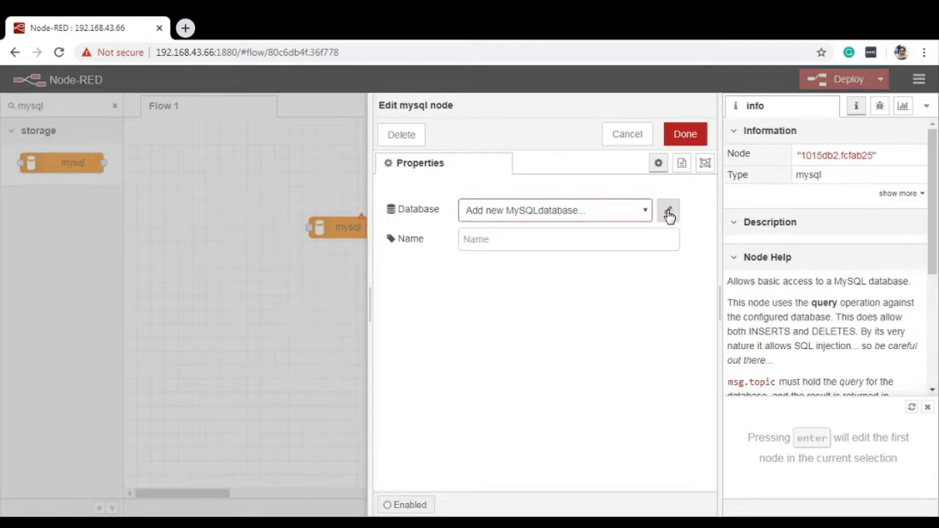
{"action": "left_click", "coordinate": [668, 214]}
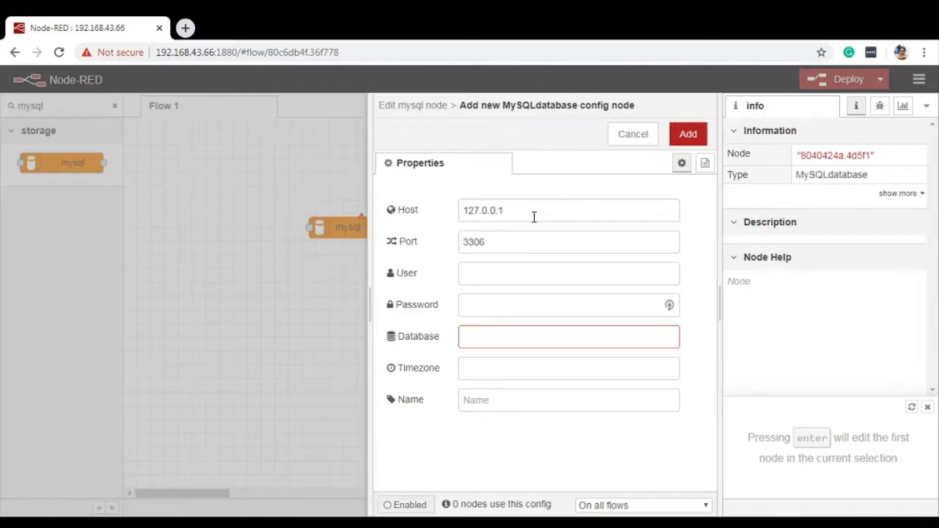
{"action": "mouse_move", "coordinate": [527, 211]}
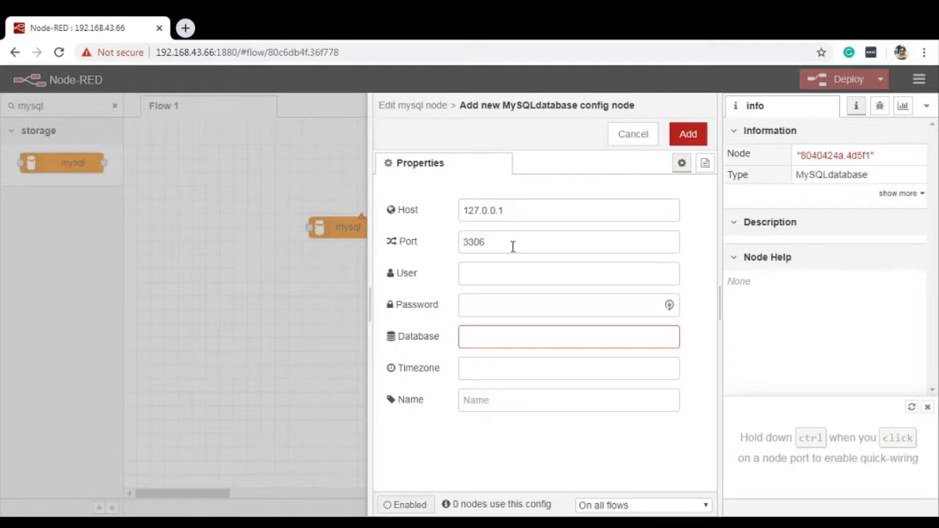
{"action": "type", "text": "pi"}
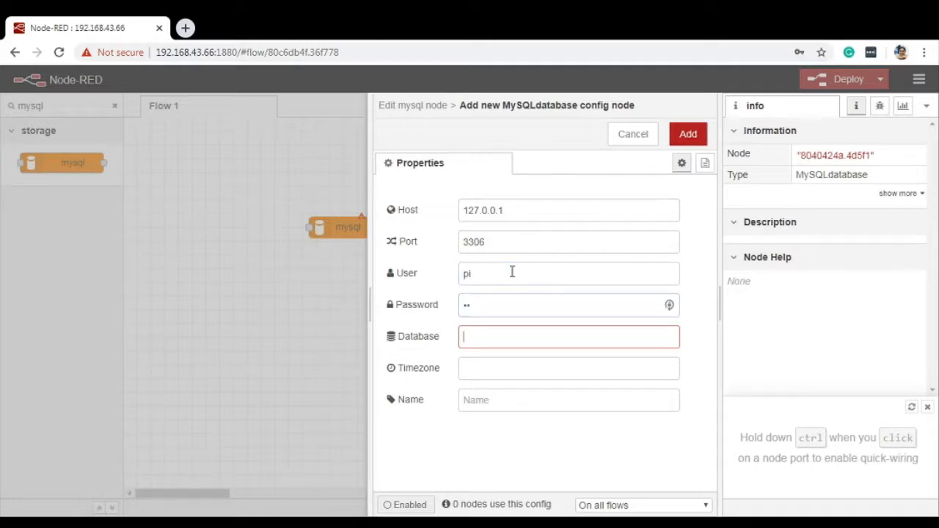
{"action": "type", "text": "exampledb"}
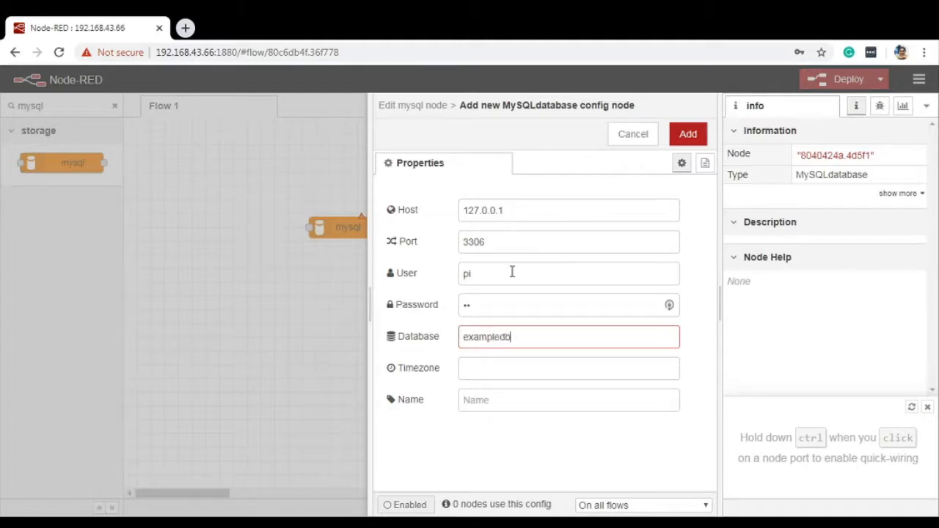
{"action": "left_click", "coordinate": [570, 367]}
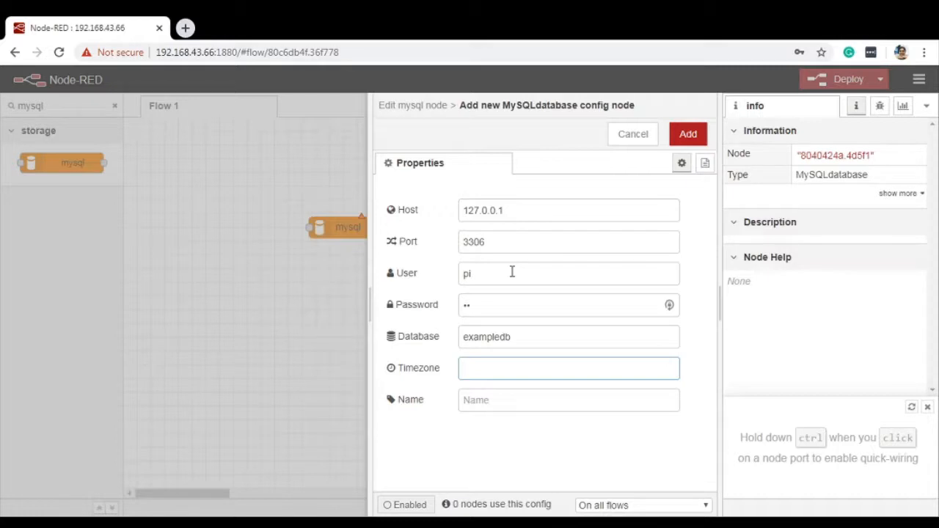
{"action": "mouse_move", "coordinate": [668, 168]}
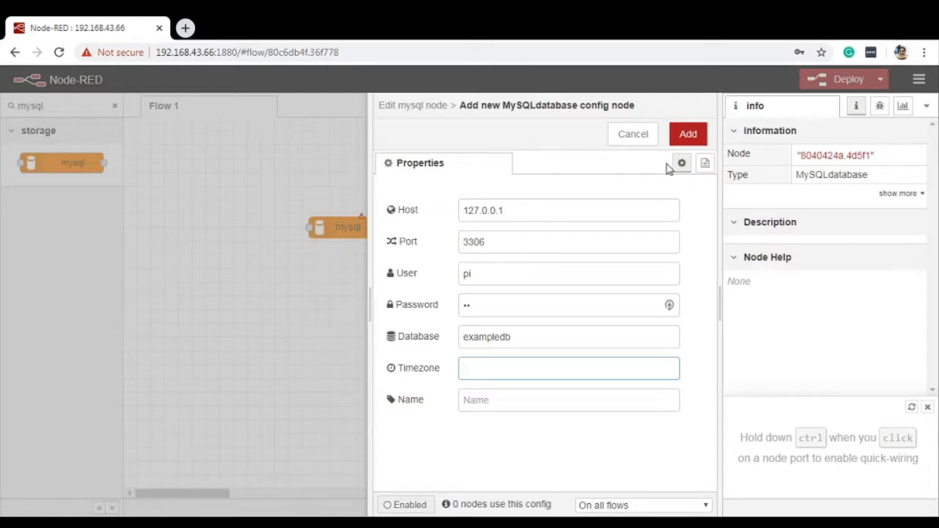
{"action": "left_click", "coordinate": [687, 134]}
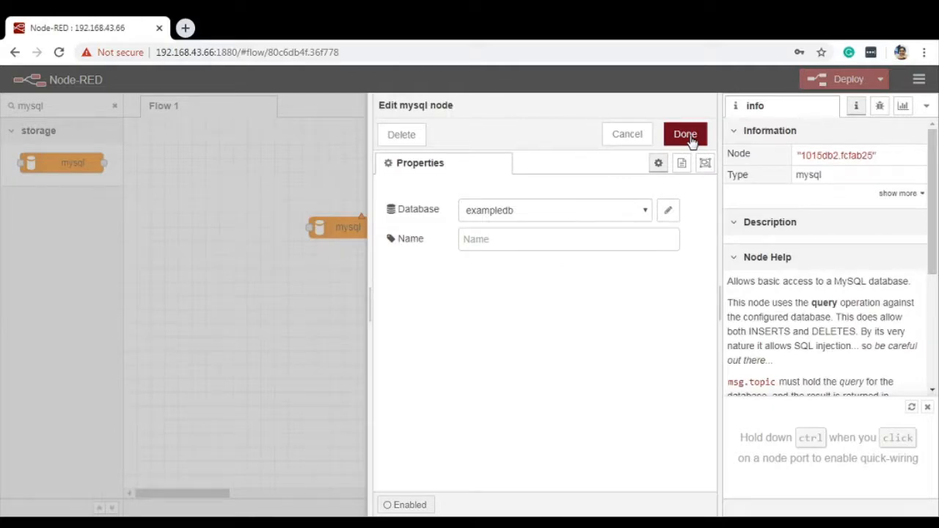
Finish the node, deploy the flow, then reopen exampledb's connection config to review it.
{"action": "left_click", "coordinate": [684, 135]}
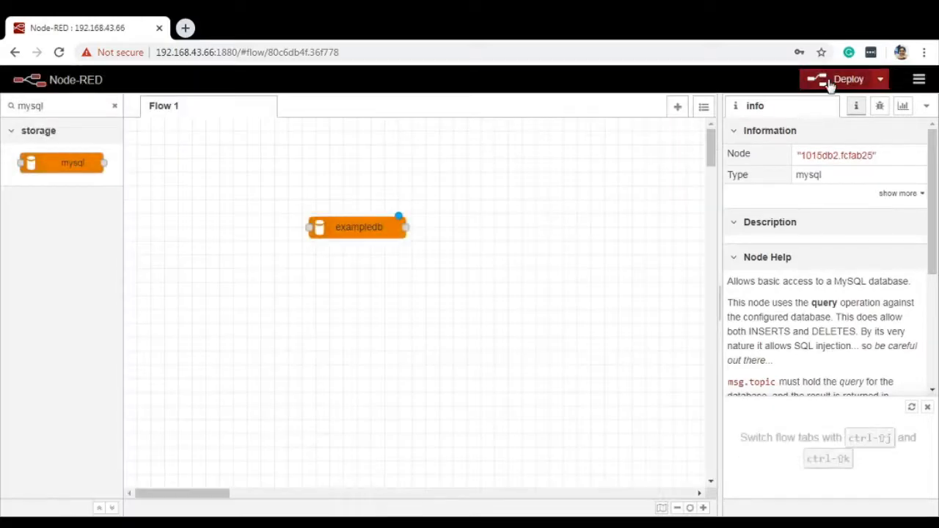
{"action": "left_click", "coordinate": [844, 79]}
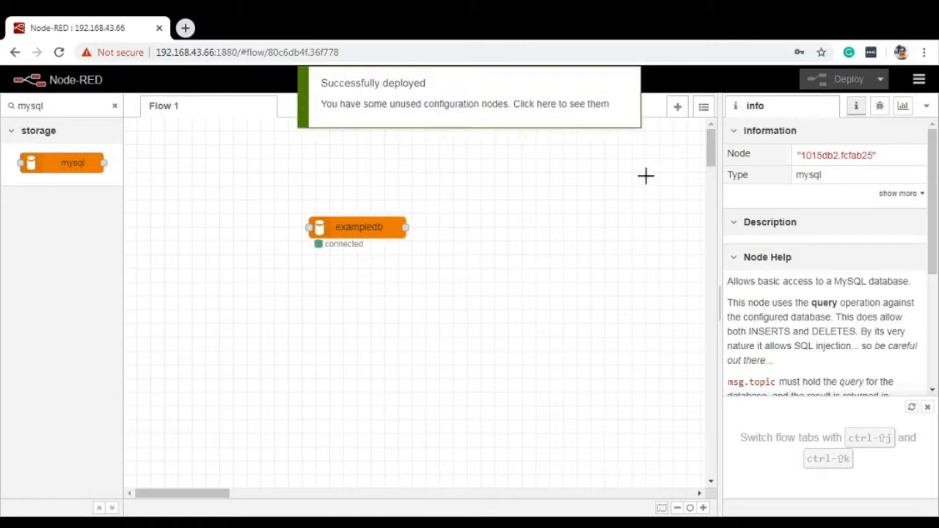
{"action": "mouse_move", "coordinate": [329, 279]}
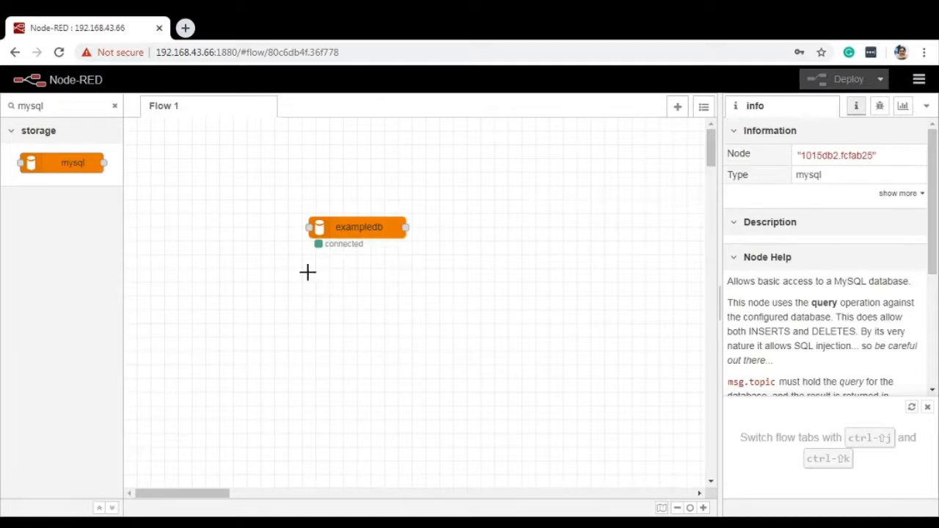
{"action": "double_click", "coordinate": [358, 226]}
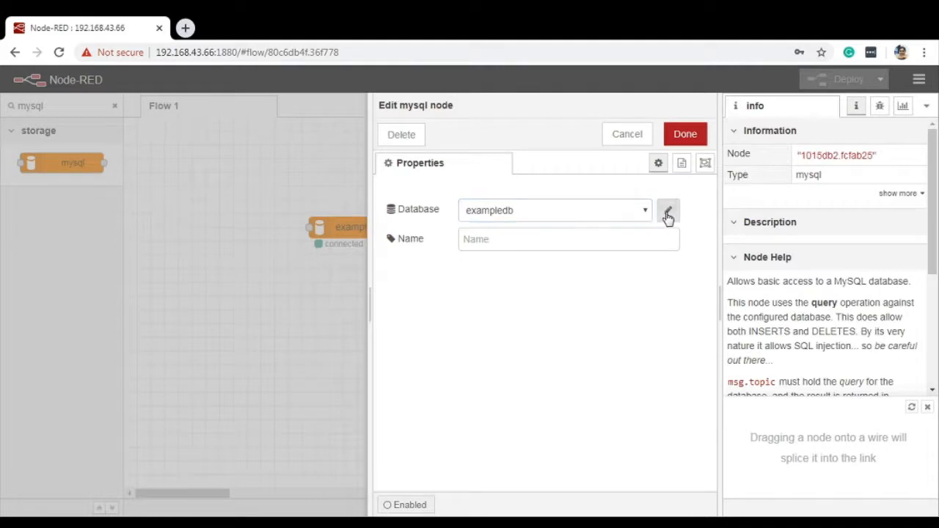
{"action": "left_click", "coordinate": [668, 215]}
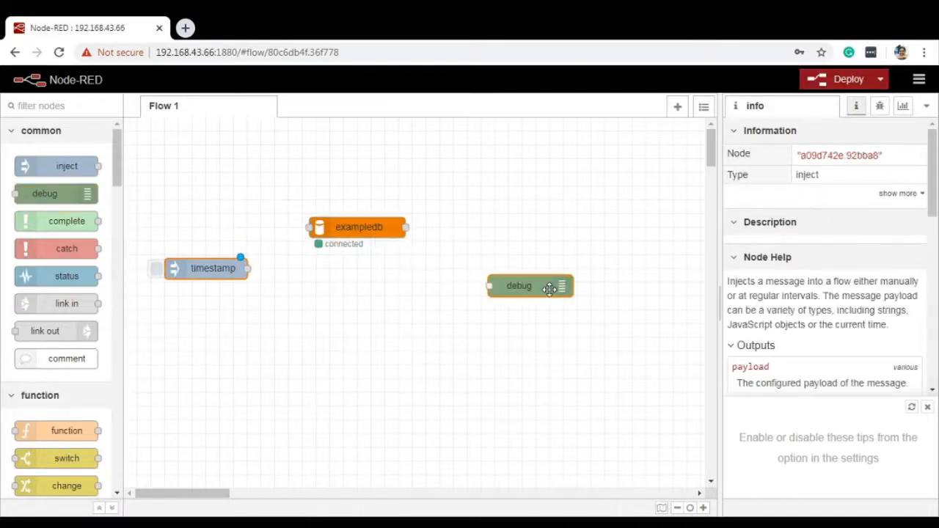
Show the debug sidebar and wire inject, exampledb and debug nodes into one flow.
{"action": "left_click", "coordinate": [520, 286]}
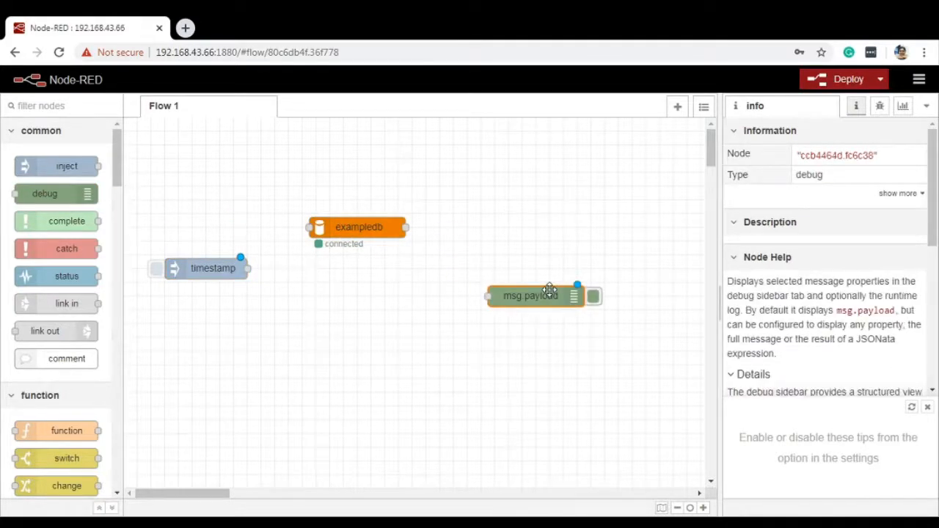
{"action": "left_click", "coordinate": [881, 106]}
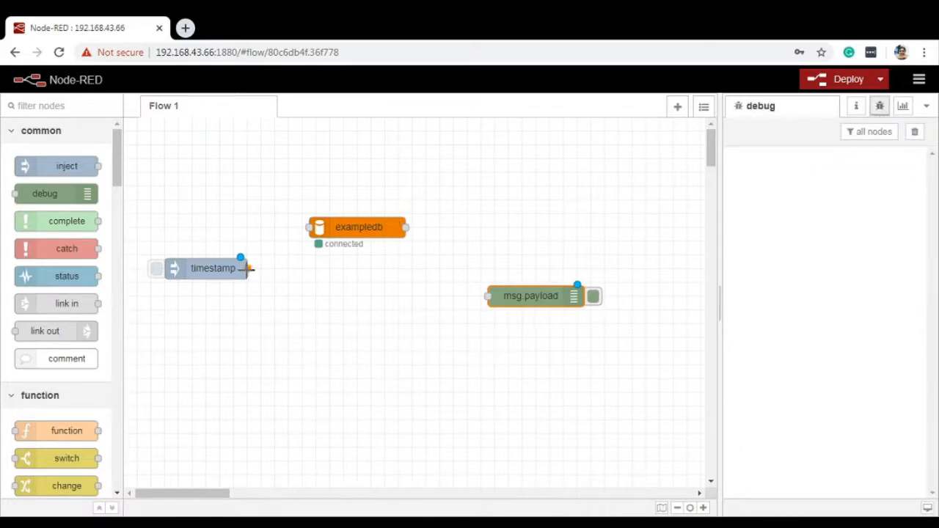
{"action": "left_click_drag", "start_coordinate": [248, 267], "coordinate": [310, 227]}
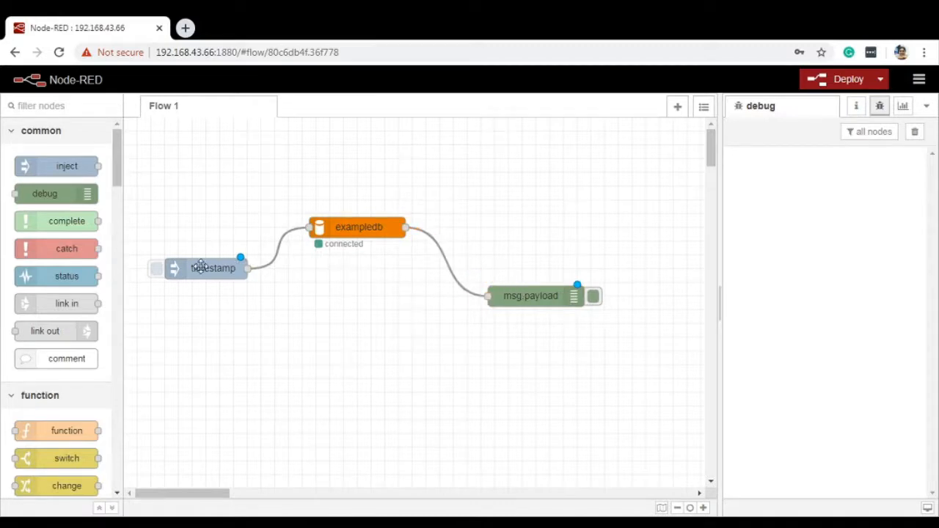
Set the inject node's payload to the string 'select * from test'.
{"action": "double_click", "coordinate": [213, 268]}
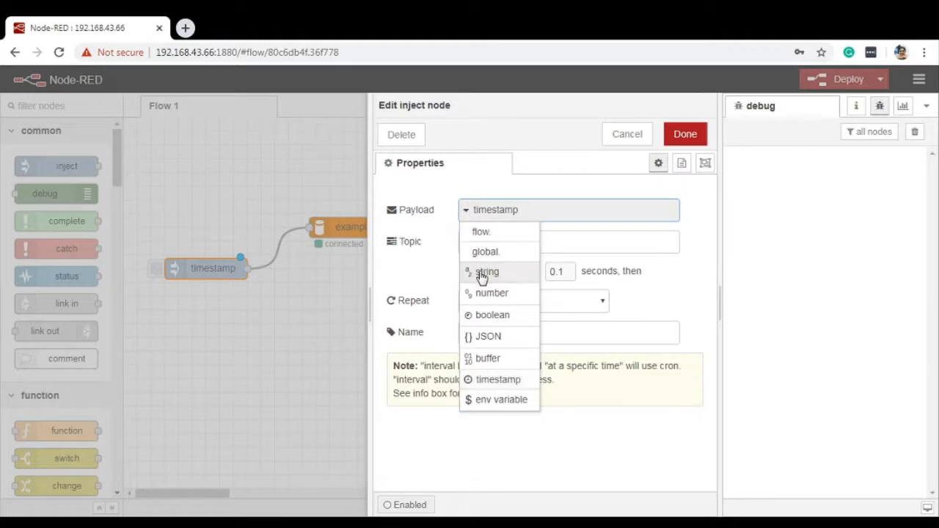
{"action": "left_click", "coordinate": [487, 270]}
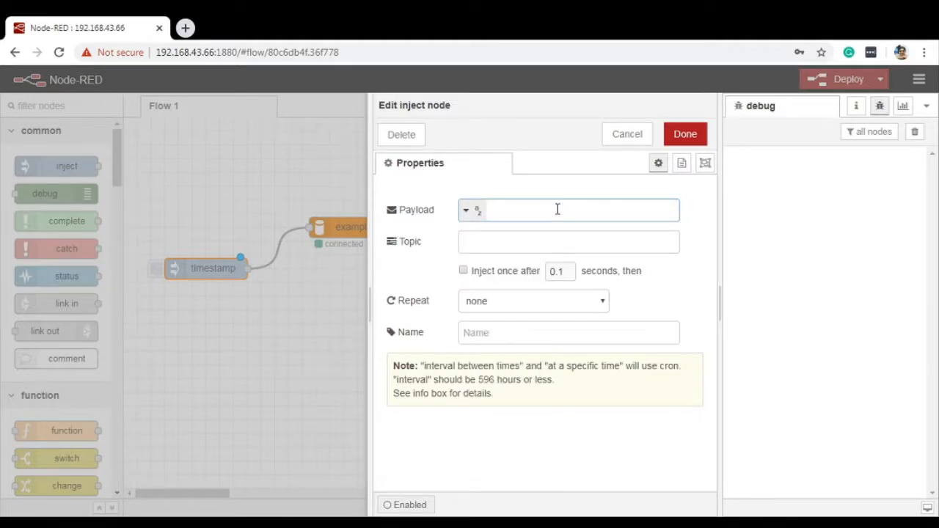
{"action": "type", "text": "select * from test"}
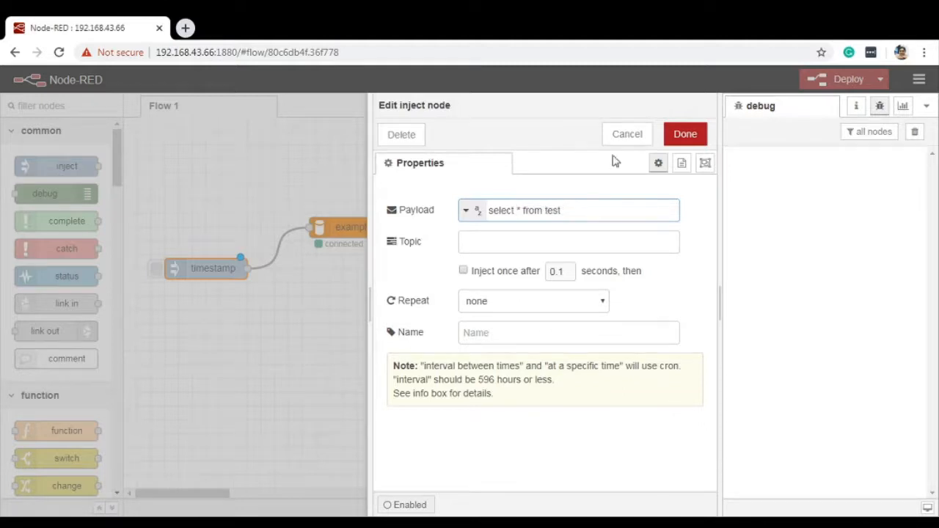
{"action": "left_click", "coordinate": [684, 134]}
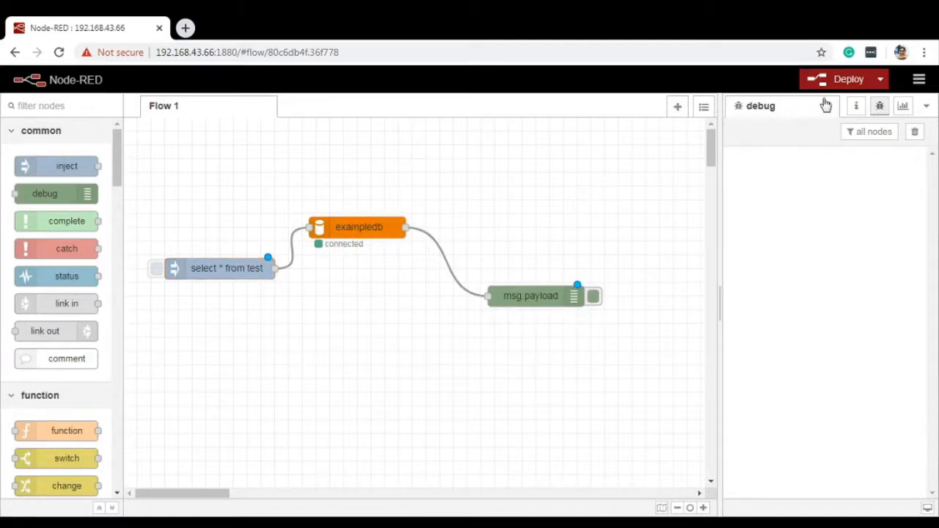
{"action": "mouse_move", "coordinate": [858, 106]}
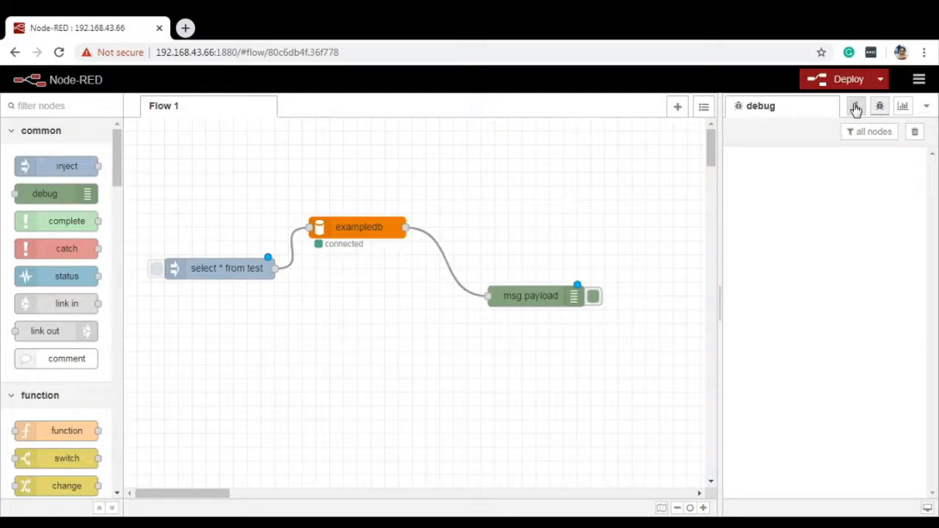
Show the exampledb node's help and scroll to the note that msg.topic holds the query.
{"action": "left_click", "coordinate": [856, 106]}
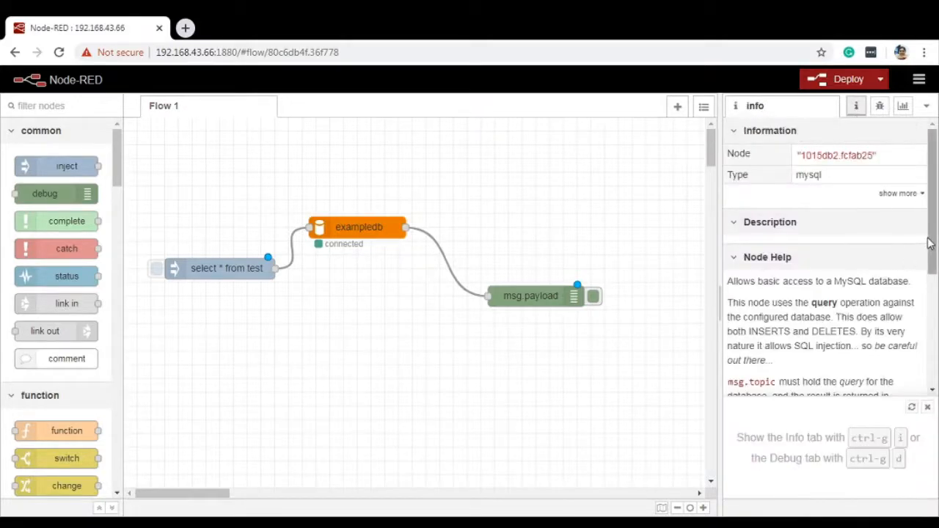
{"action": "scroll", "scroll_direction": "down", "scroll_amount": 3}
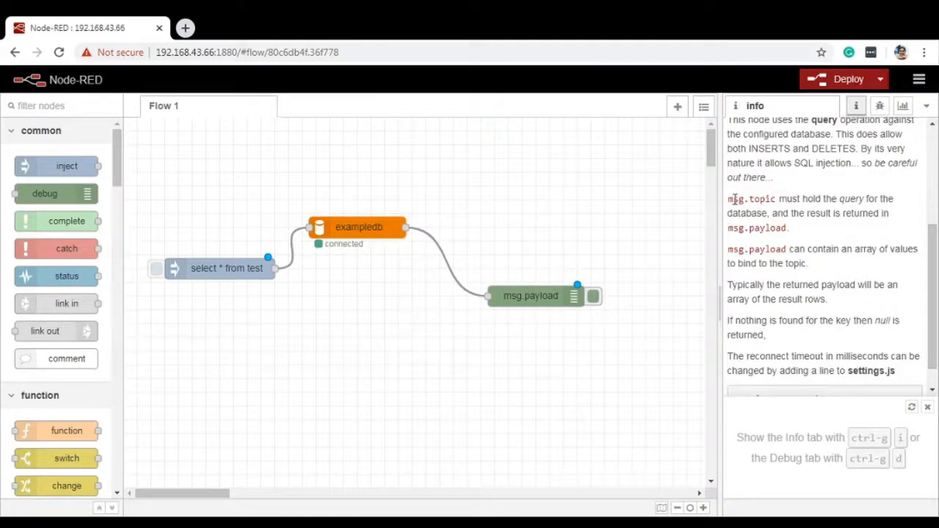
{"action": "double_click", "coordinate": [750, 200]}
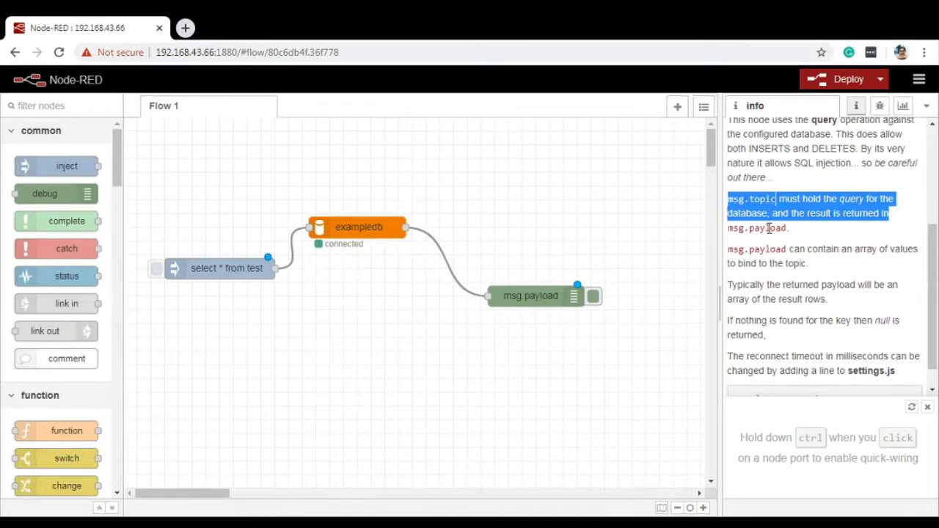
{"action": "mouse_move", "coordinate": [768, 229]}
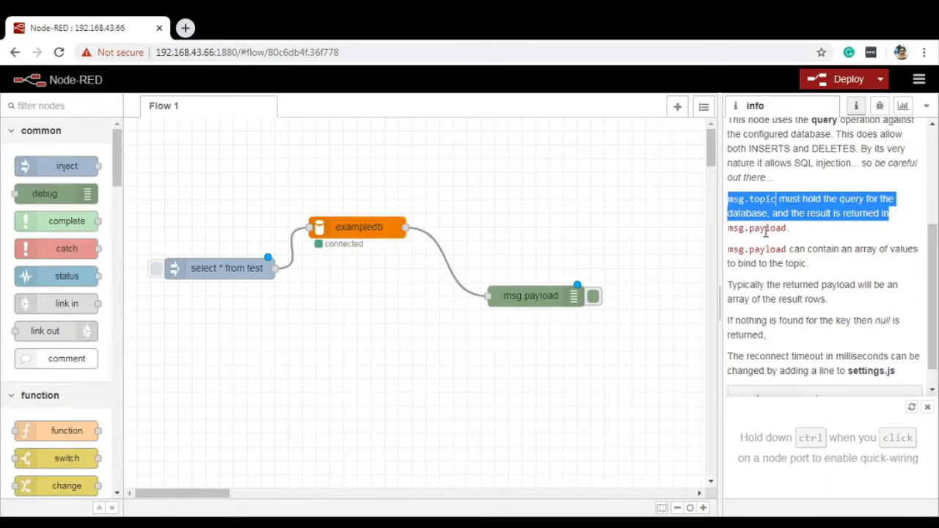
{"action": "mouse_move", "coordinate": [617, 185]}
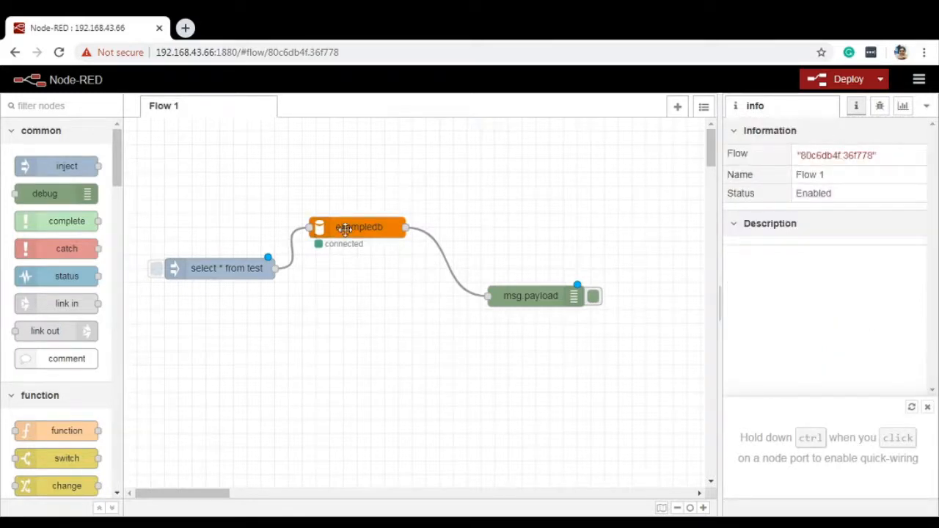
{"action": "left_click", "coordinate": [358, 226]}
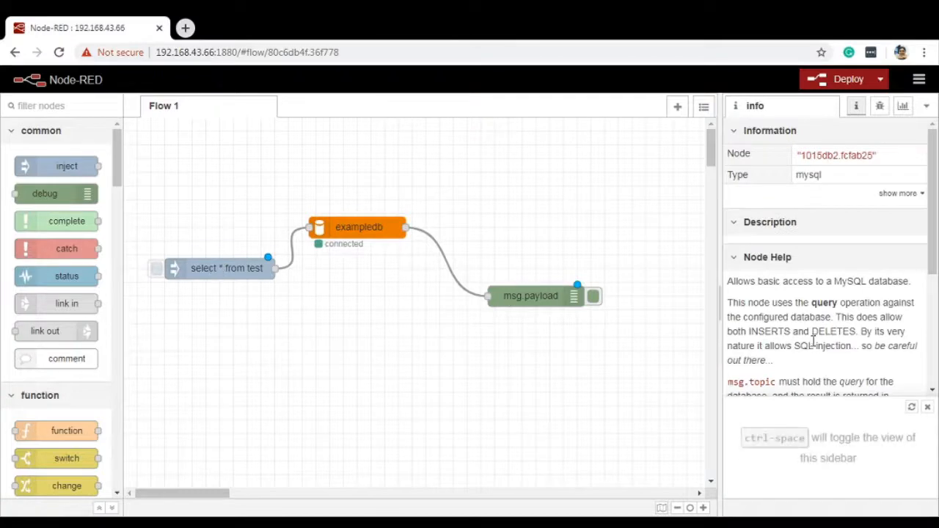
{"action": "scroll", "scroll_direction": "down", "scroll_amount": 3}
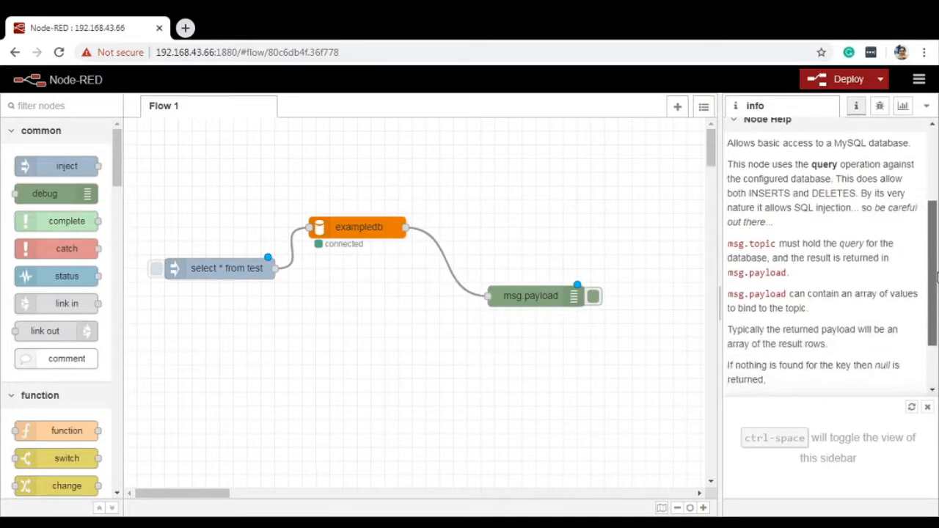
{"action": "double_click", "coordinate": [751, 243]}
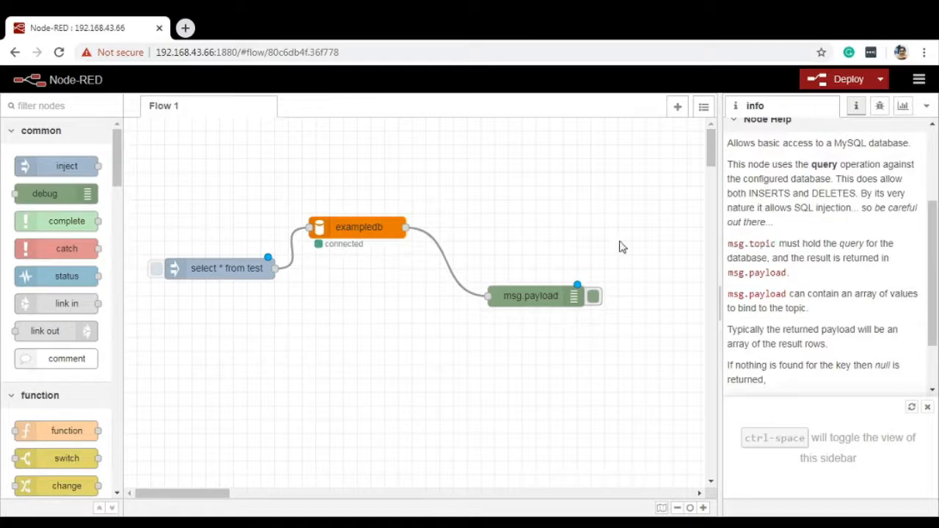
Move 'select * from test' into the inject node's Topic, leaving the payload blank.
{"action": "double_click", "coordinate": [226, 267]}
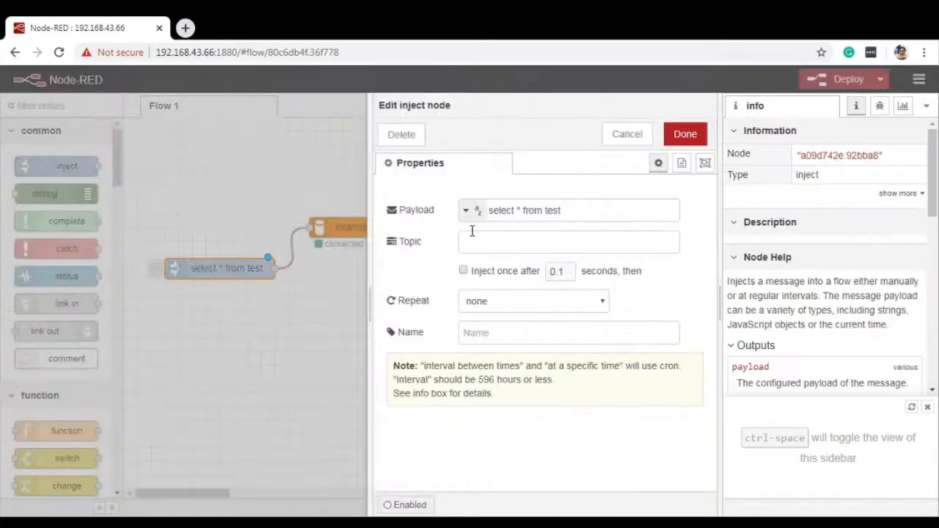
{"action": "left_click", "coordinate": [570, 243]}
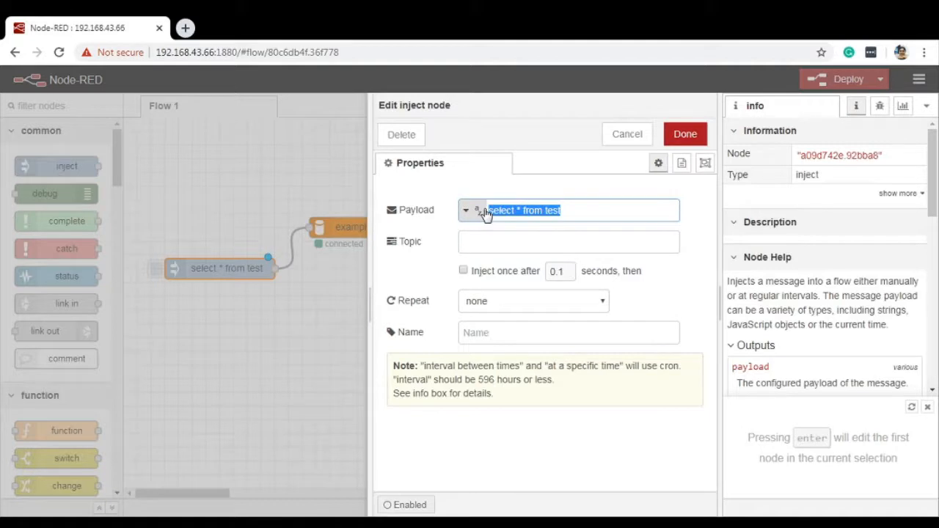
{"action": "type", "text": "select * from test"}
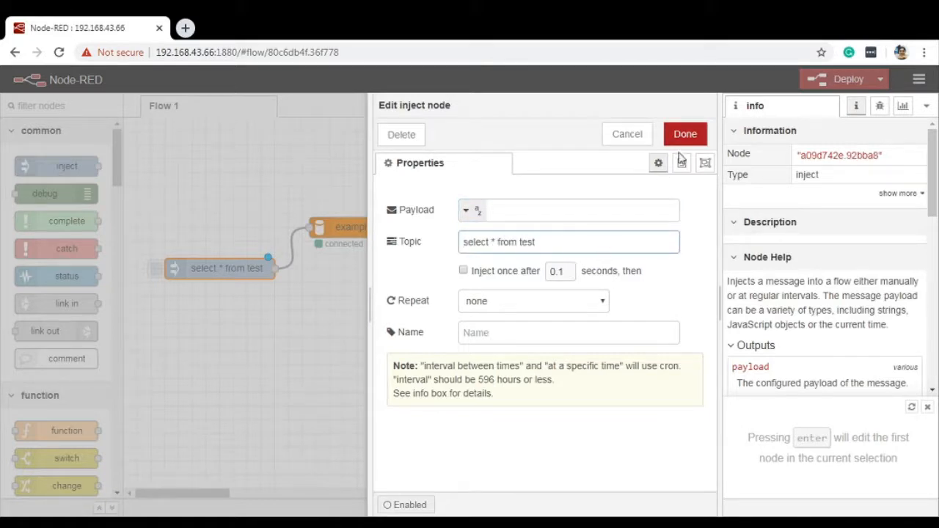
{"action": "left_click", "coordinate": [684, 134]}
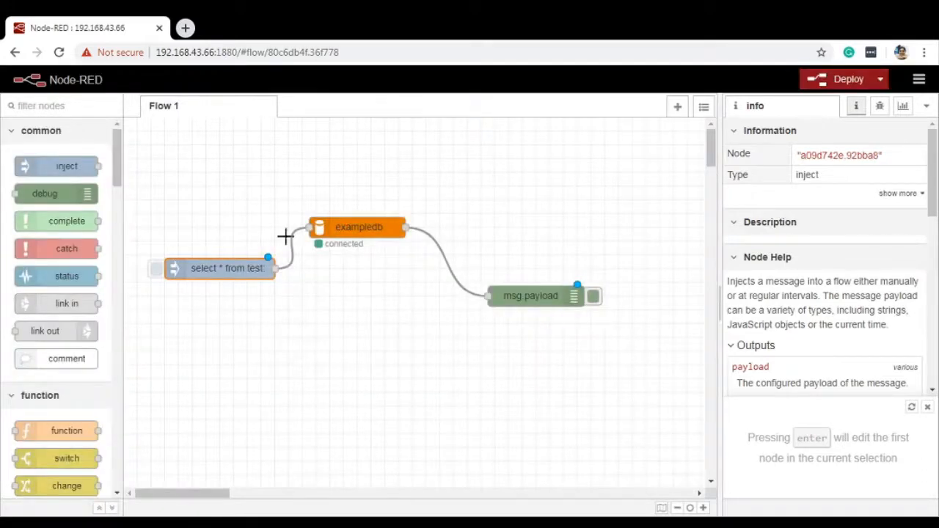
{"action": "mouse_move", "coordinate": [543, 302]}
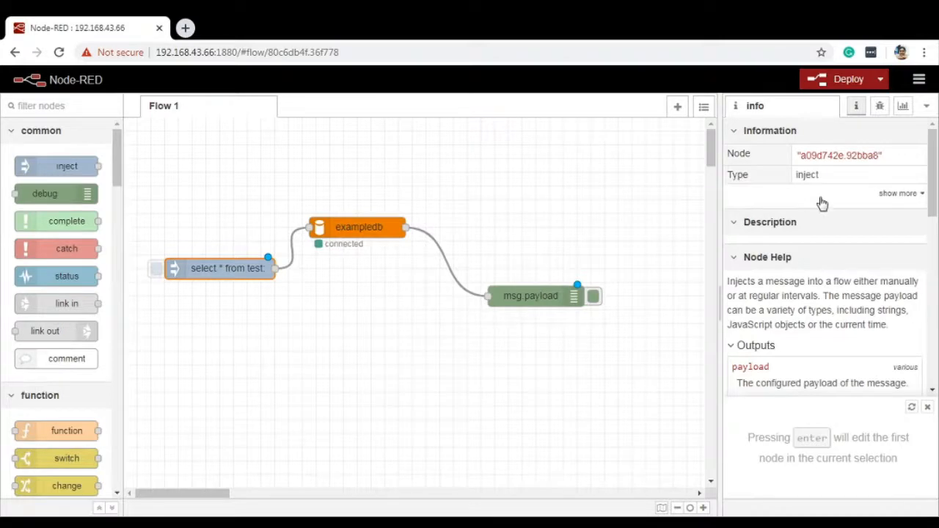
Deploy, show the debug sidebar and fire the inject node to run the query.
{"action": "left_click", "coordinate": [844, 79]}
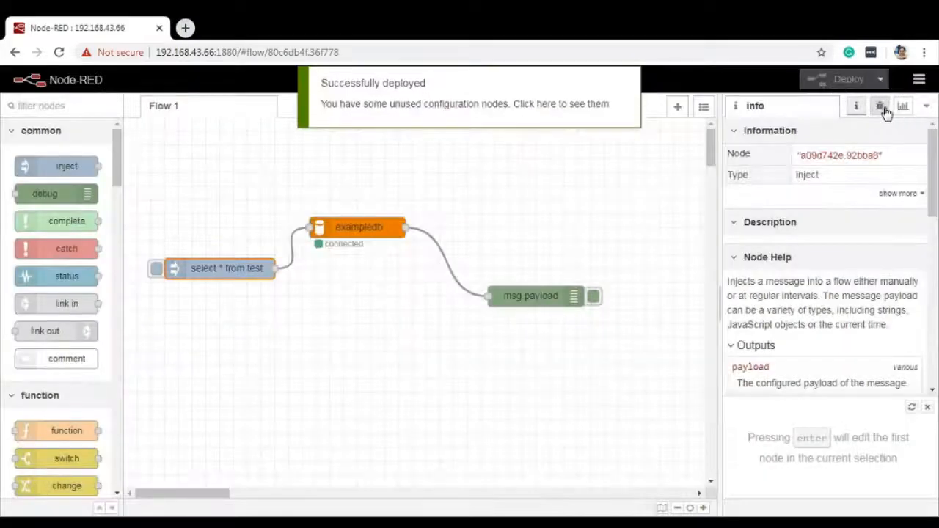
{"action": "left_click", "coordinate": [879, 105]}
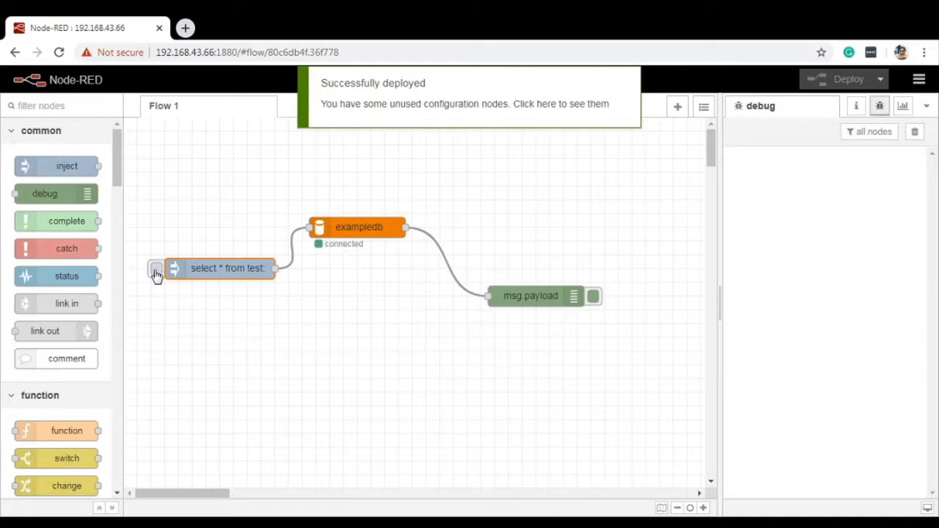
{"action": "left_click", "coordinate": [155, 268]}
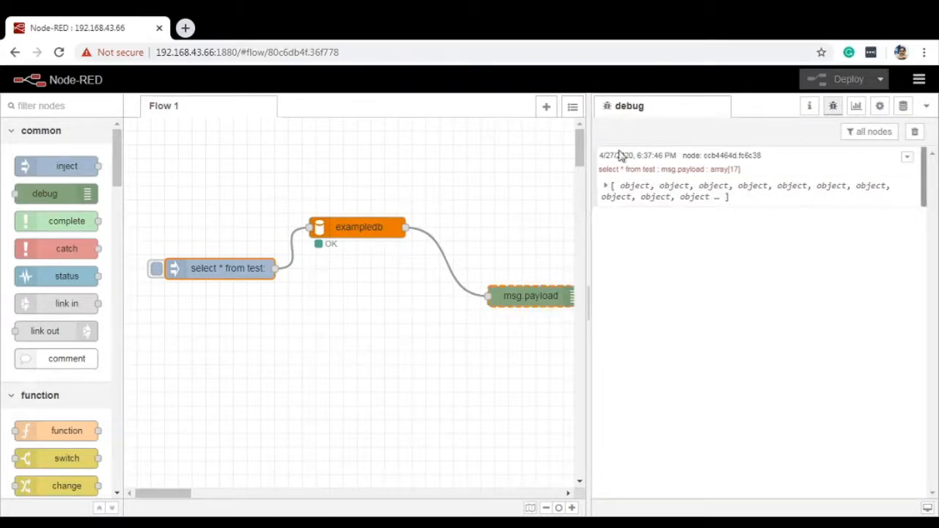
Expand array[17] and rows 0 to 9 to reveal each record's name.
{"action": "left_click", "coordinate": [605, 185]}
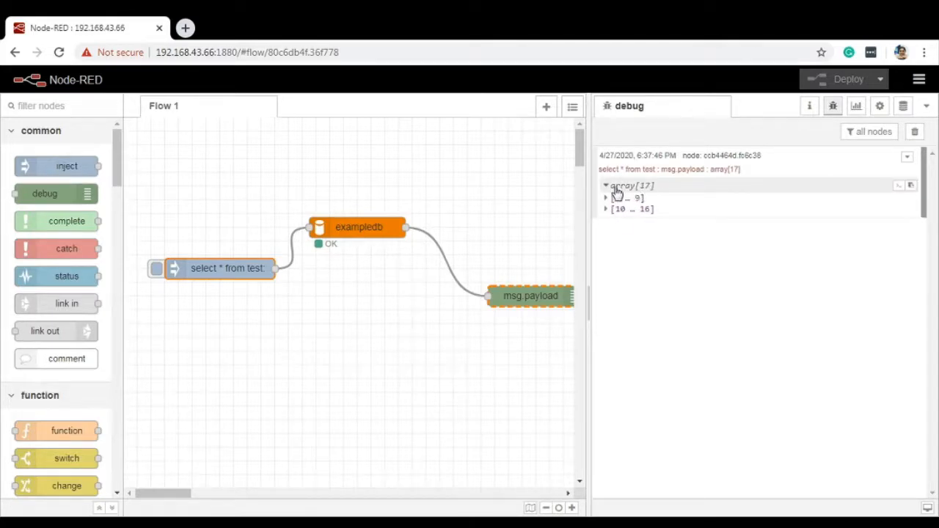
{"action": "left_click", "coordinate": [606, 198]}
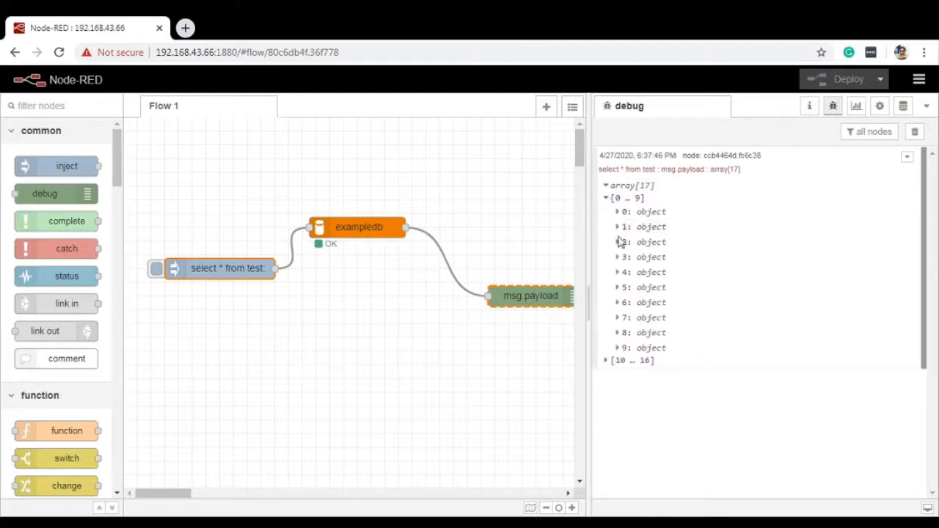
{"action": "left_click", "coordinate": [617, 332]}
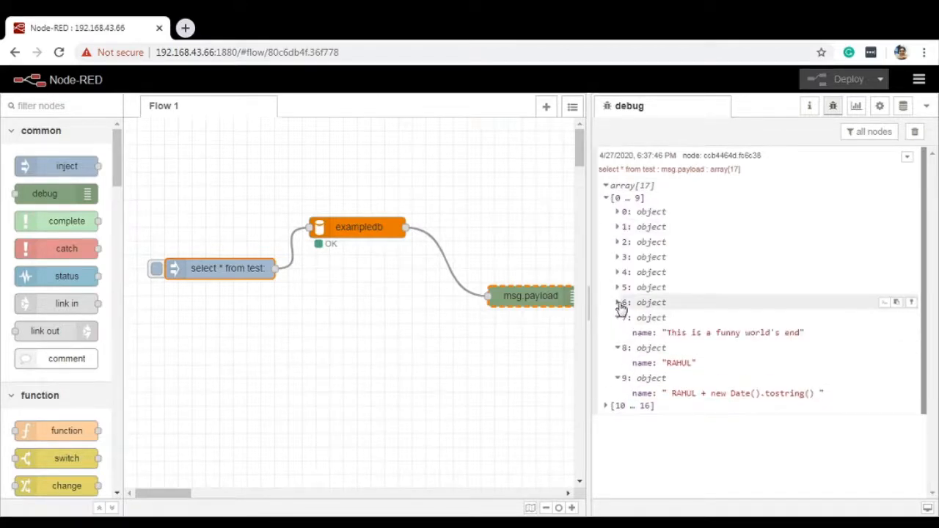
{"action": "left_click", "coordinate": [617, 257]}
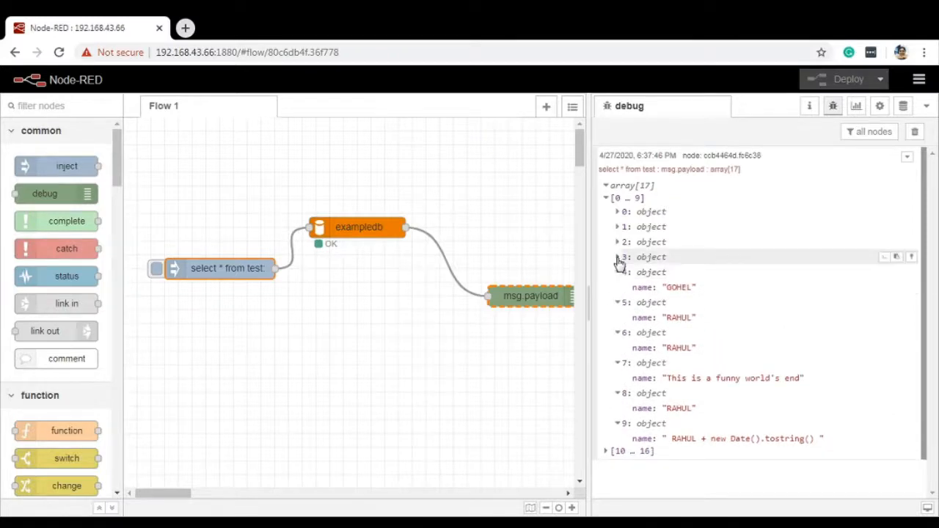
{"action": "left_click", "coordinate": [616, 226]}
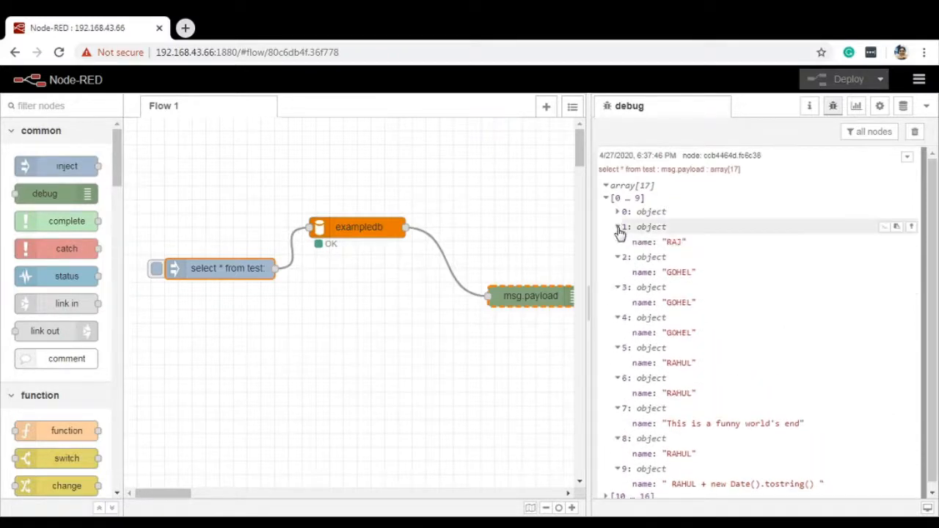
Collapse rows 0 to 9 and expand rows 10 to 16 with their names.
{"action": "left_click", "coordinate": [607, 200]}
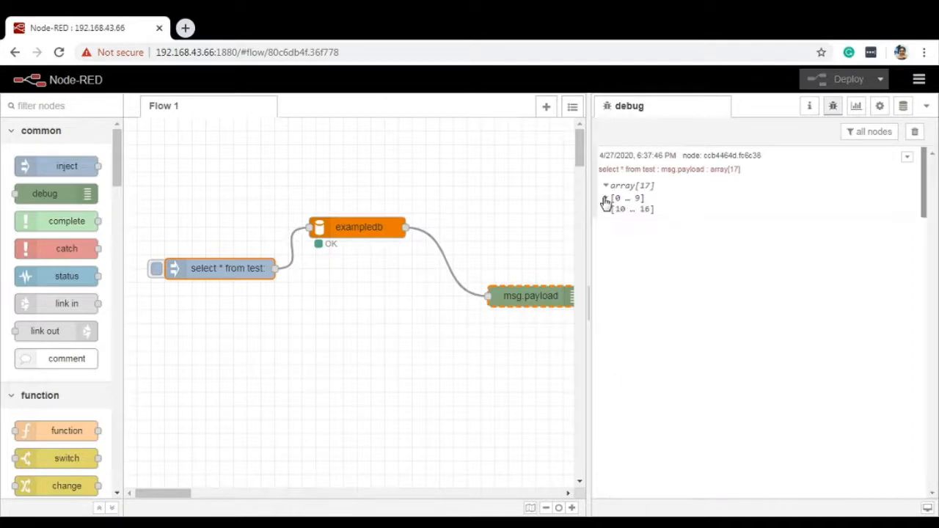
{"action": "left_click", "coordinate": [608, 208]}
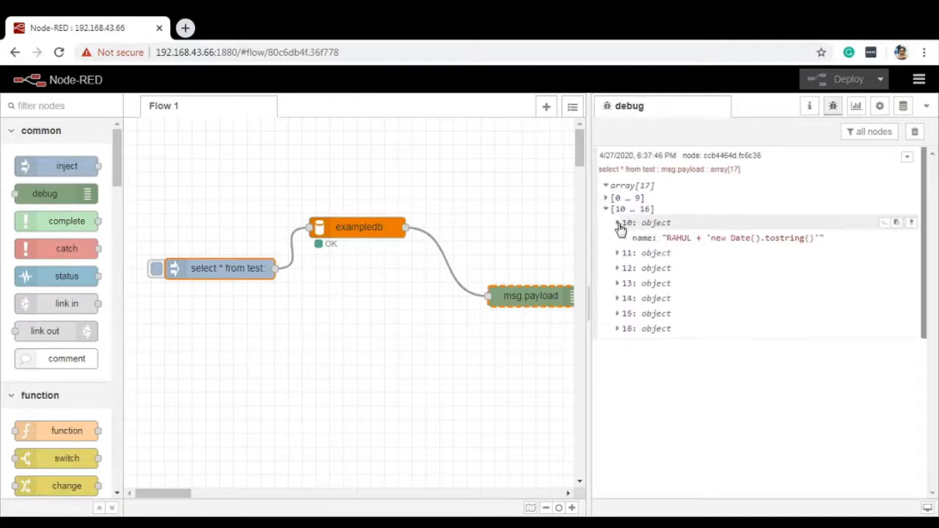
{"action": "left_click", "coordinate": [616, 253]}
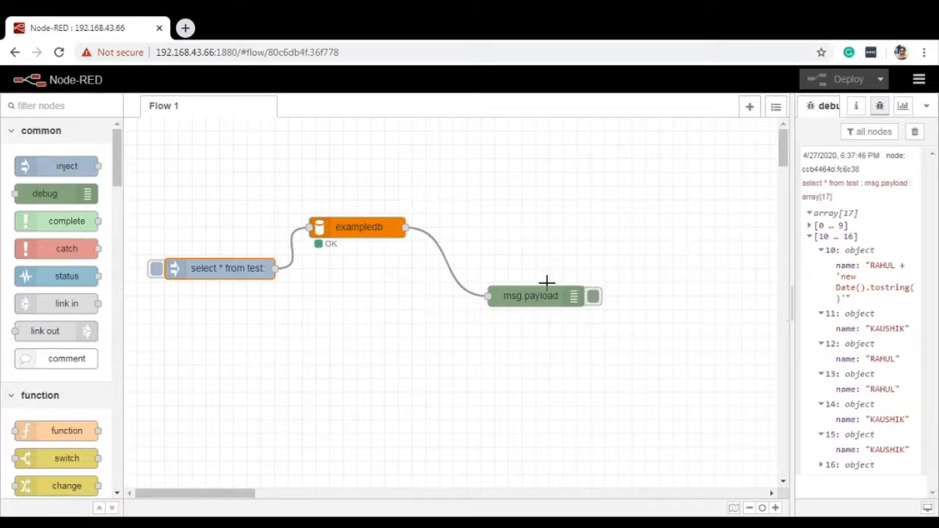
{"action": "mouse_move", "coordinate": [608, 261]}
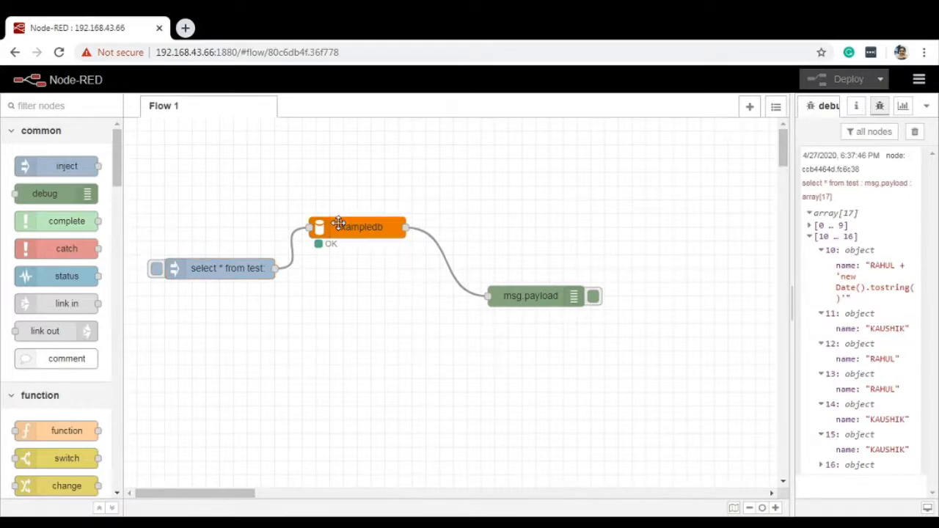
{"action": "mouse_move", "coordinate": [217, 272]}
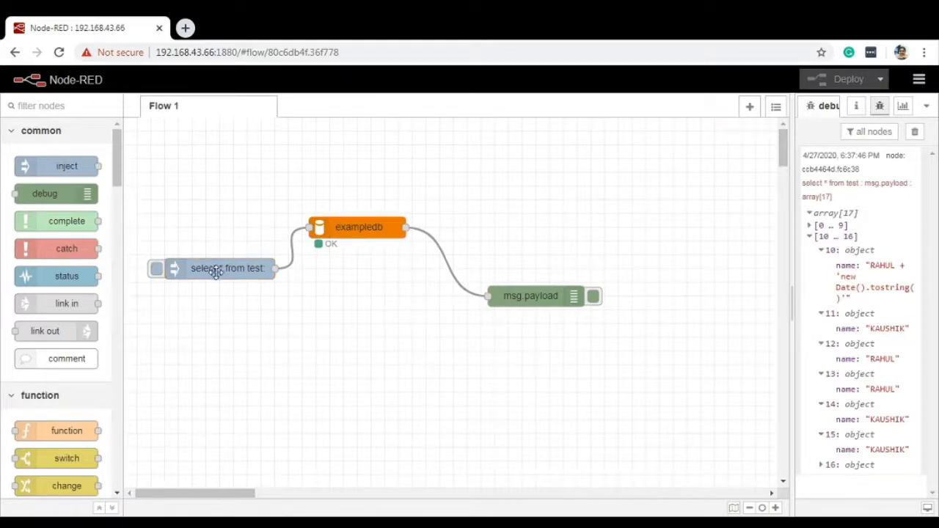
{"action": "double_click", "coordinate": [228, 267]}
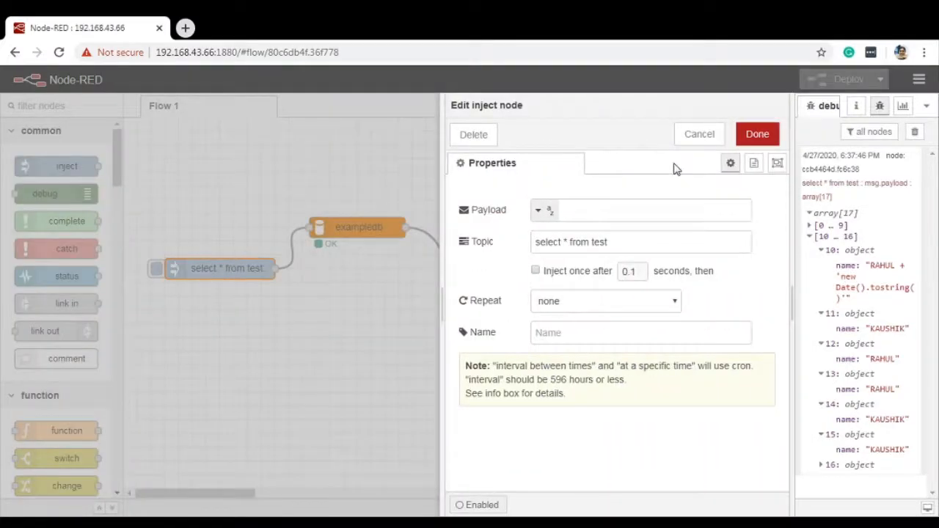
{"action": "left_click", "coordinate": [653, 211]}
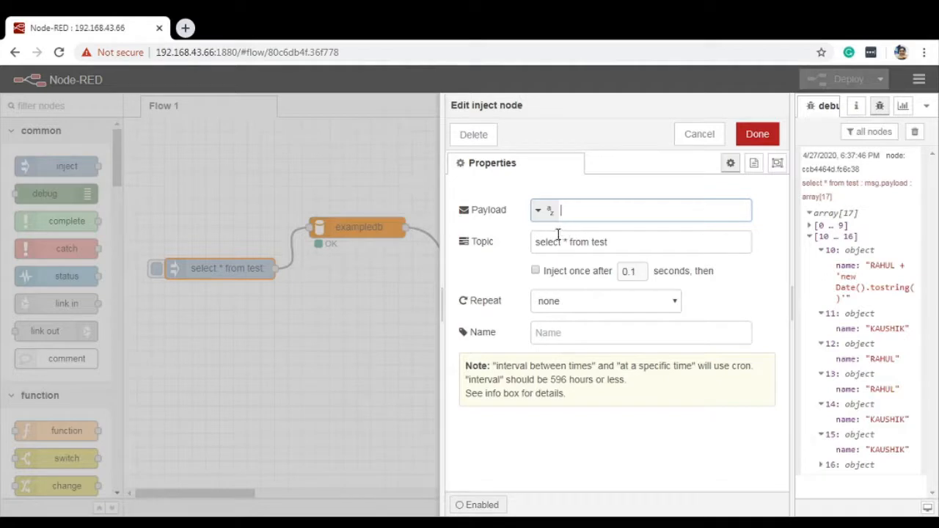
{"action": "left_click", "coordinate": [643, 240]}
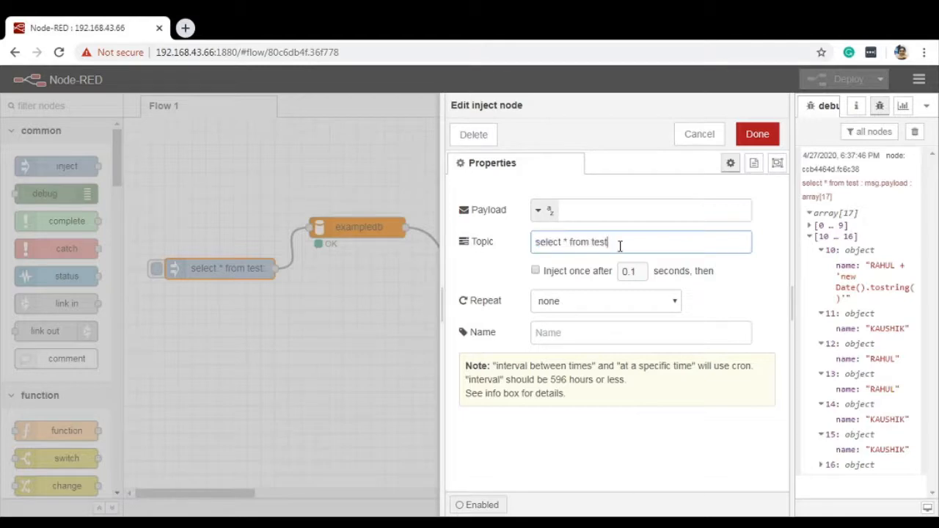
{"action": "mouse_move", "coordinate": [688, 179]}
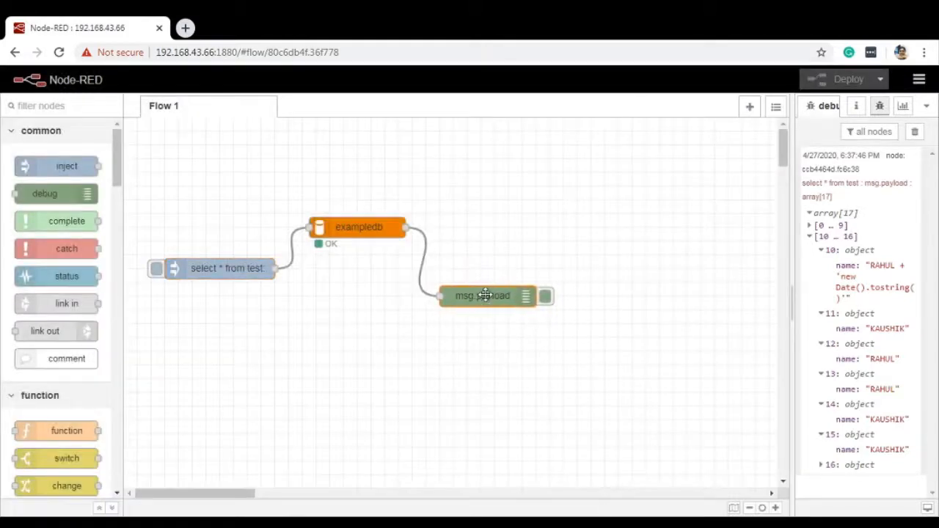
Select the msg.payload debug node and shift it left on the canvas.
{"action": "left_click", "coordinate": [483, 297]}
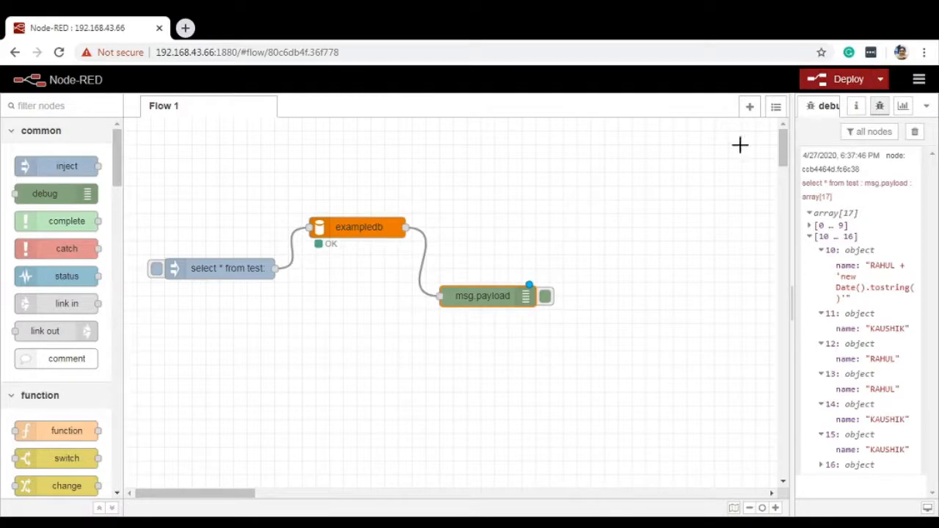
{"action": "mouse_move", "coordinate": [760, 144]}
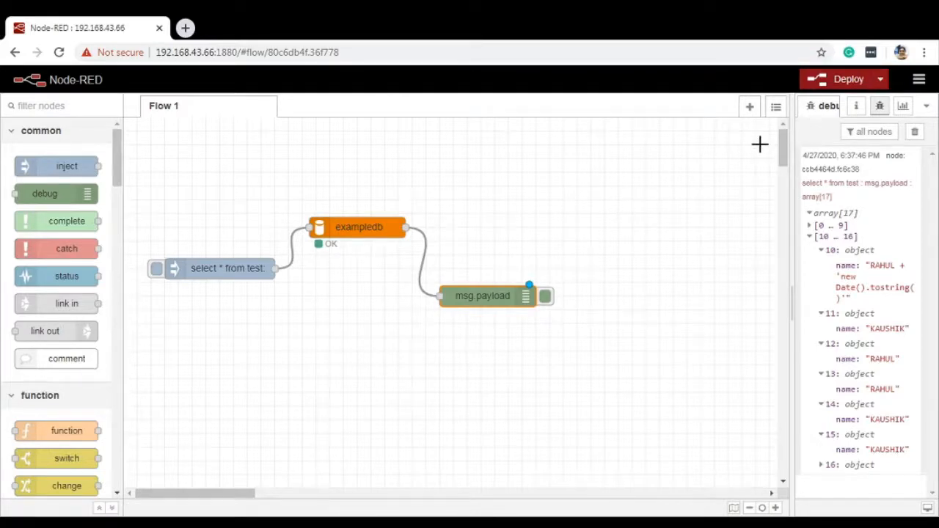